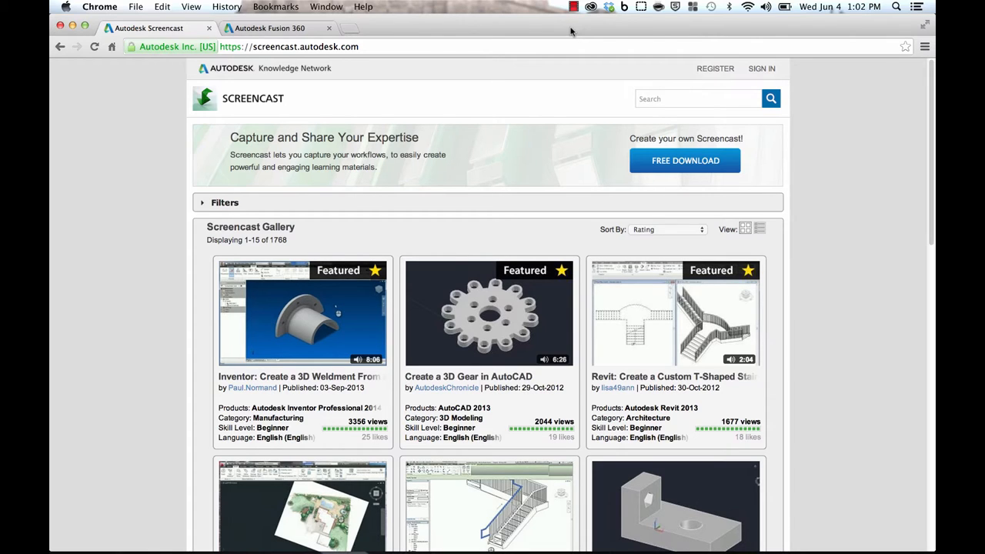
pyautogui.moveTo(410, 55)
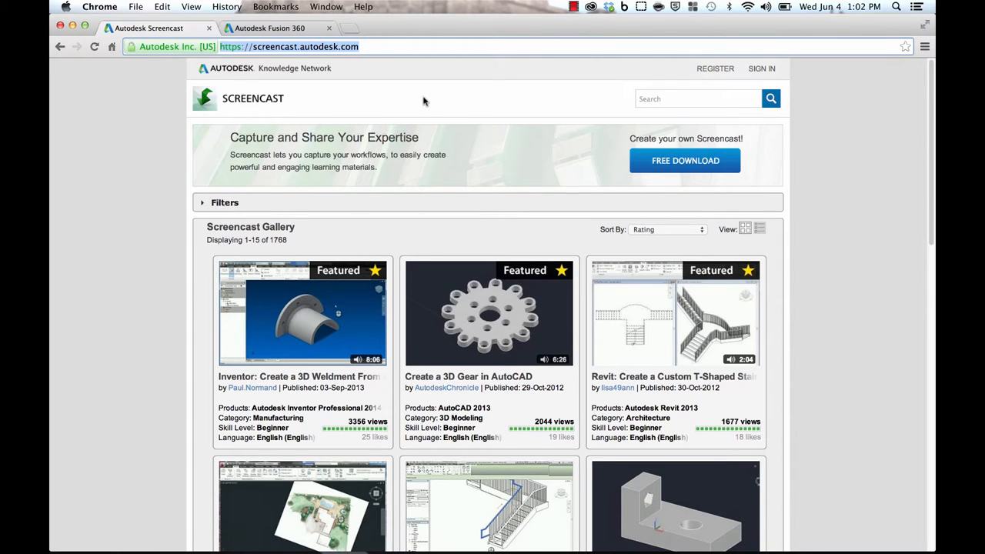
pyautogui.moveTo(177, 157)
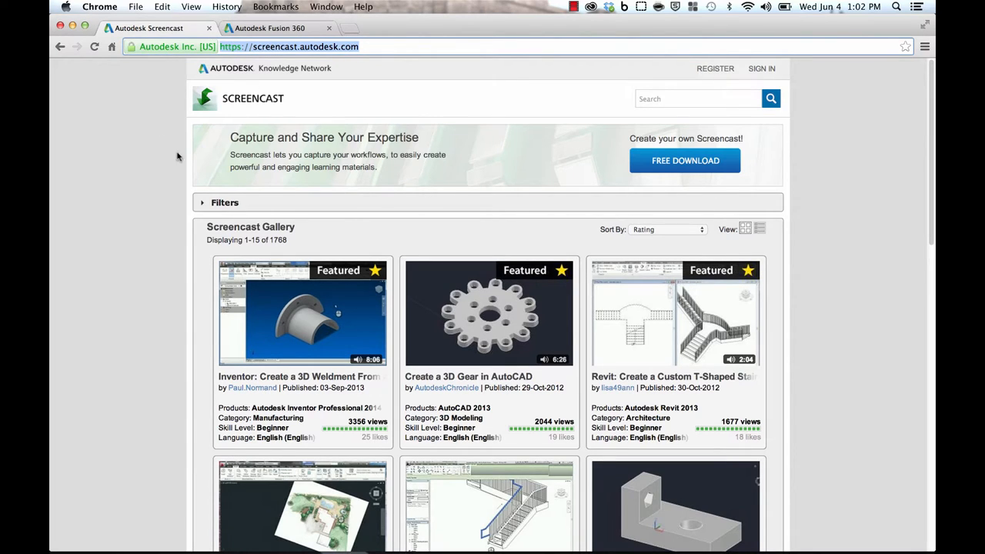
pyautogui.moveTo(685, 160)
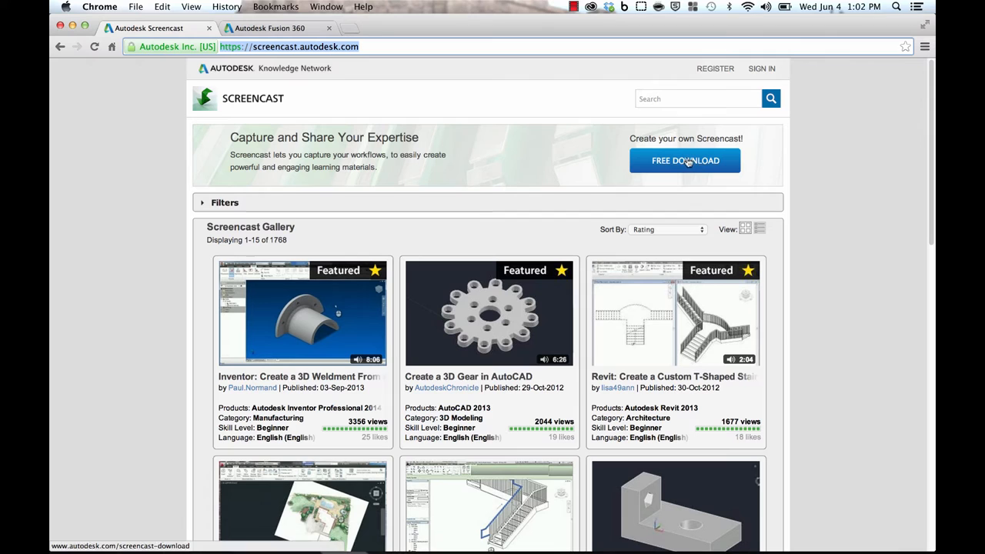
# Go to the Screencast download page and download the Mac (dmg) installer.
pyautogui.click(684, 160)
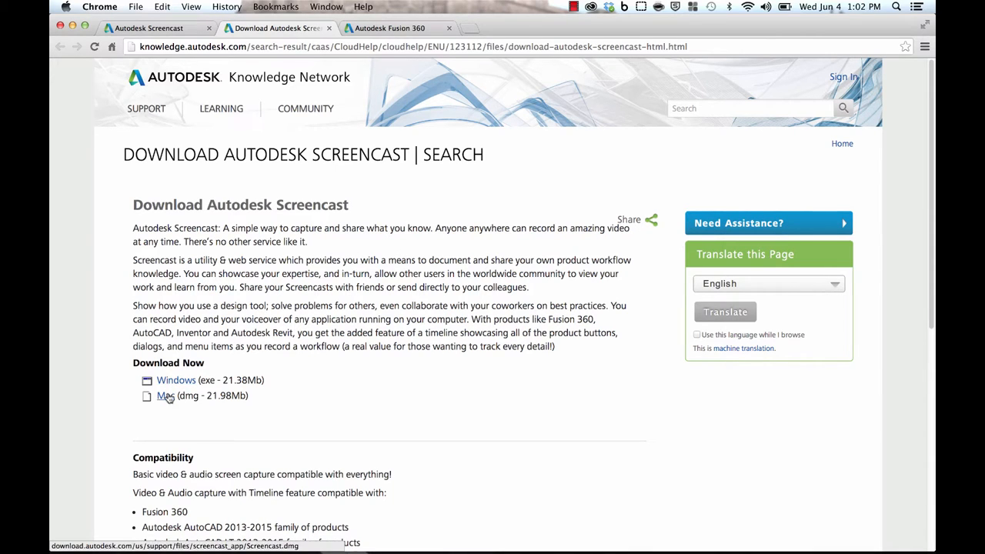
pyautogui.click(166, 395)
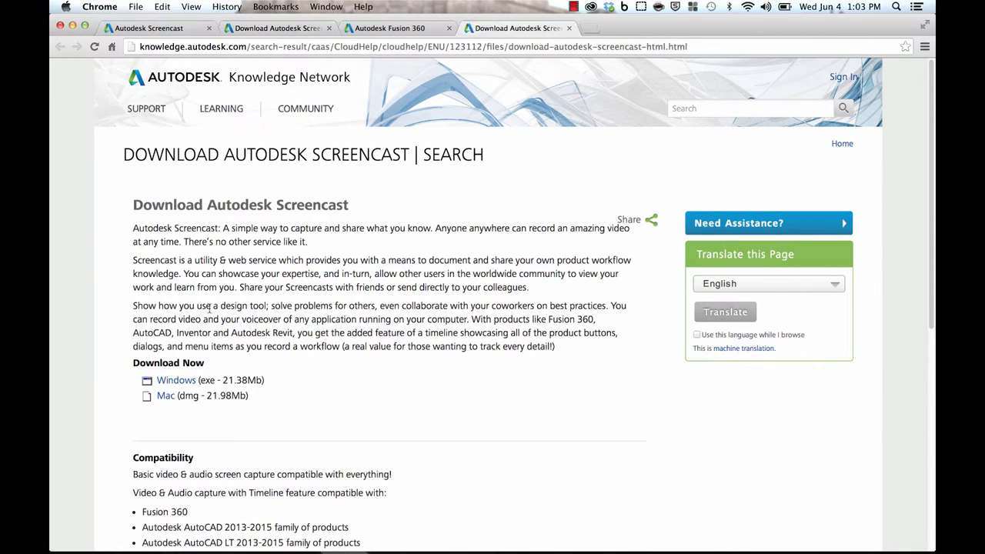
pyautogui.click(166, 395)
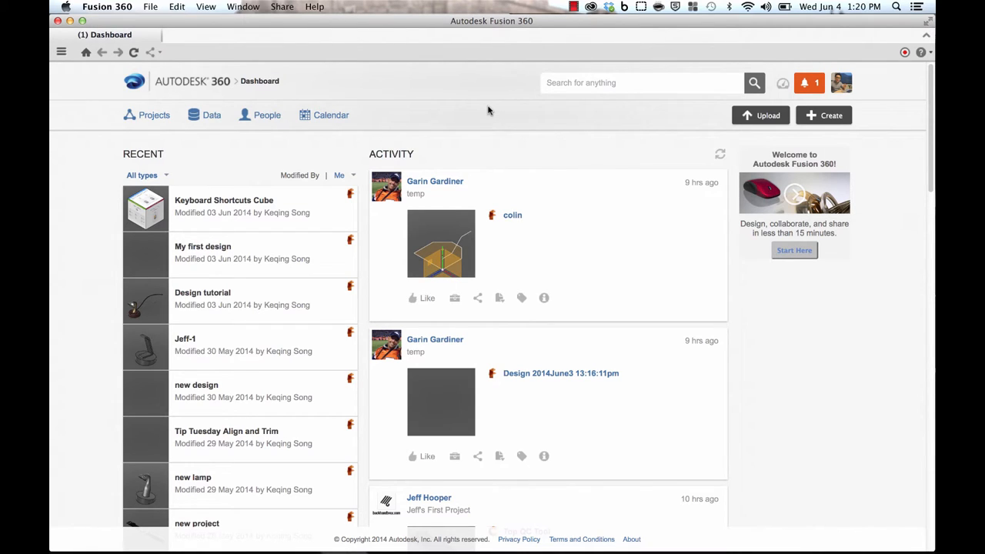
pyautogui.moveTo(512, 111)
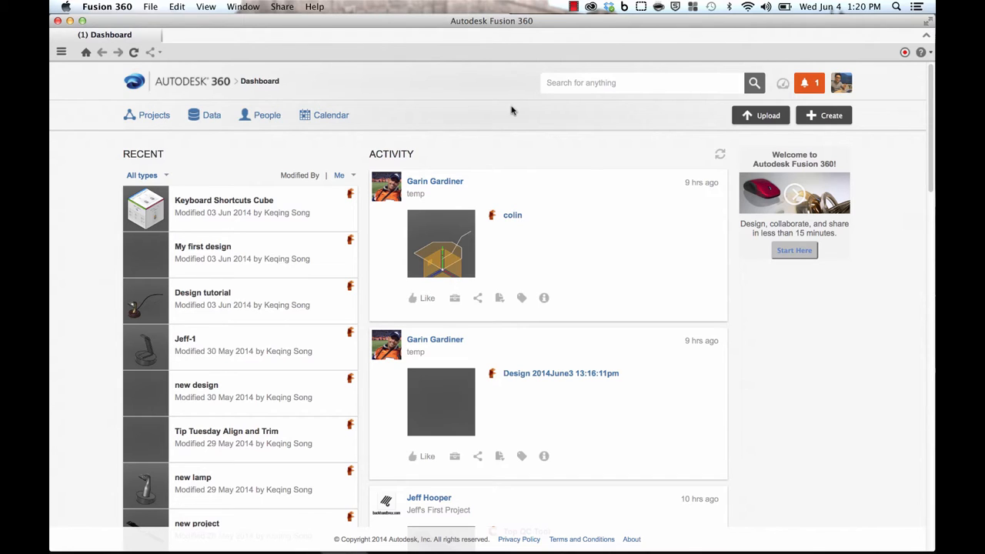
pyautogui.moveTo(906, 52)
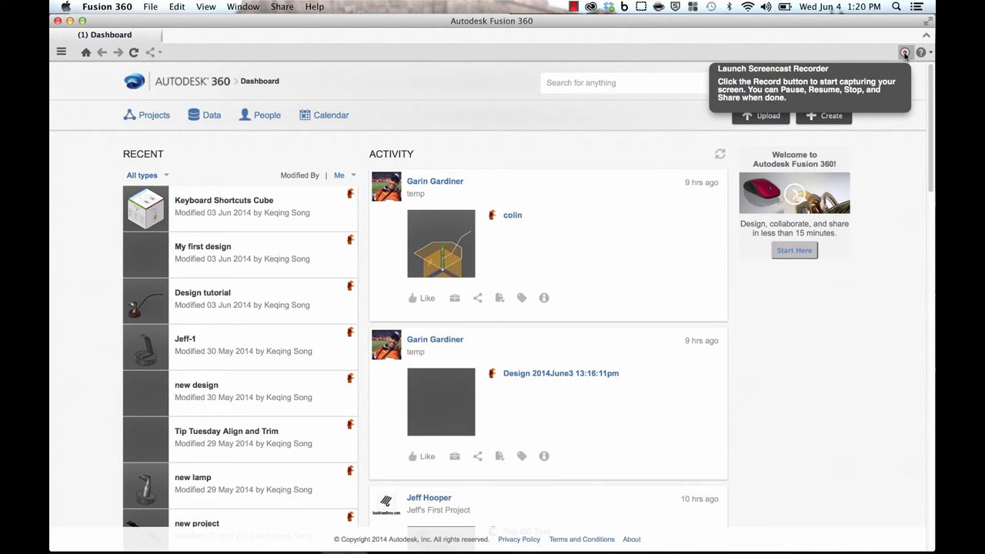
# Launch the Screencast Recorder and confirm opening the downloaded app.
pyautogui.click(906, 52)
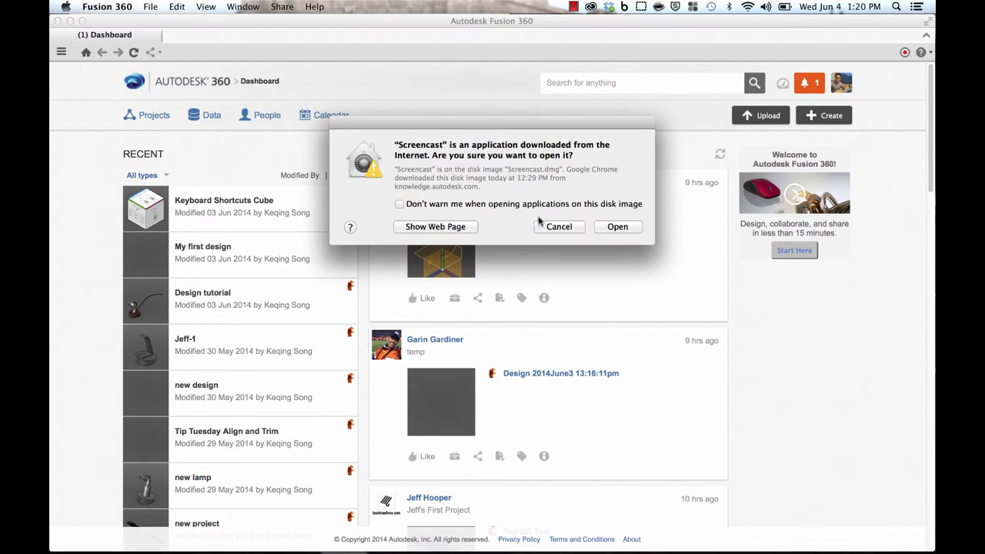
pyautogui.click(559, 226)
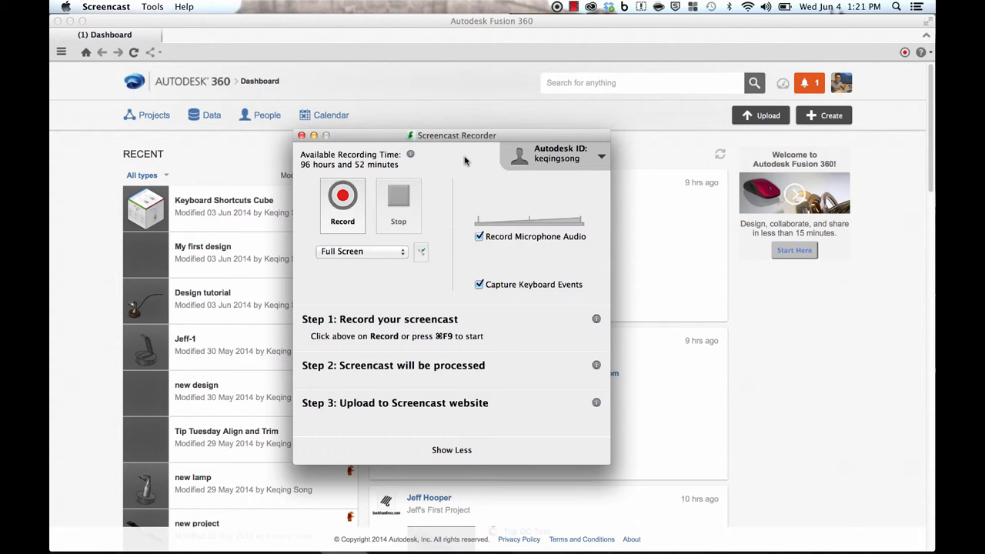
pyautogui.moveTo(464, 168)
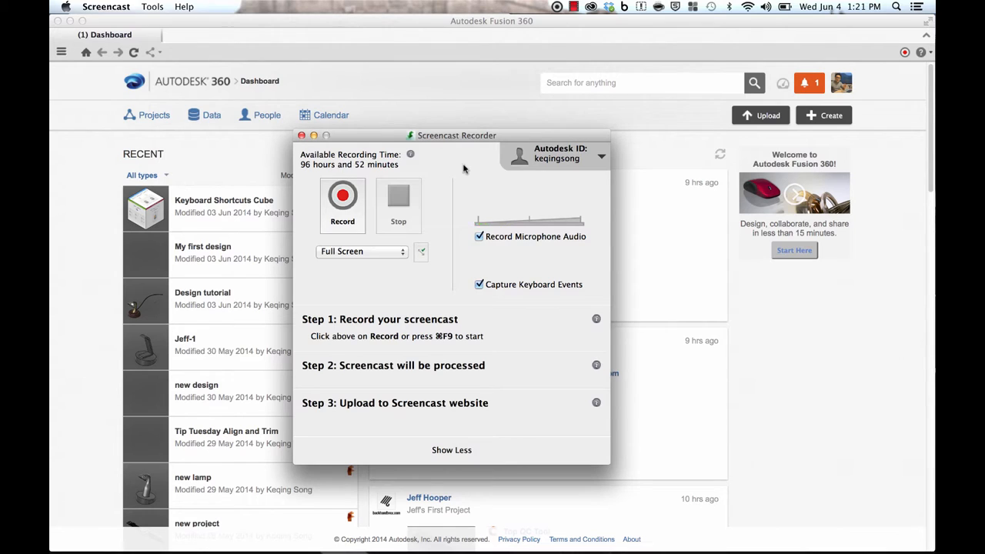
pyautogui.moveTo(391, 298)
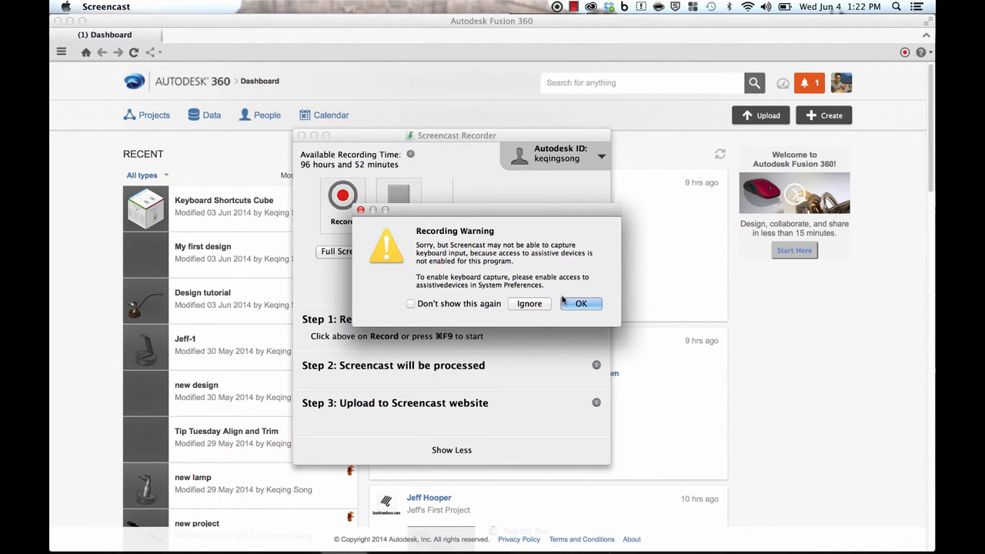
# Accept the recording warning to reach Accessibility preferences, and move that window down.
pyautogui.click(581, 303)
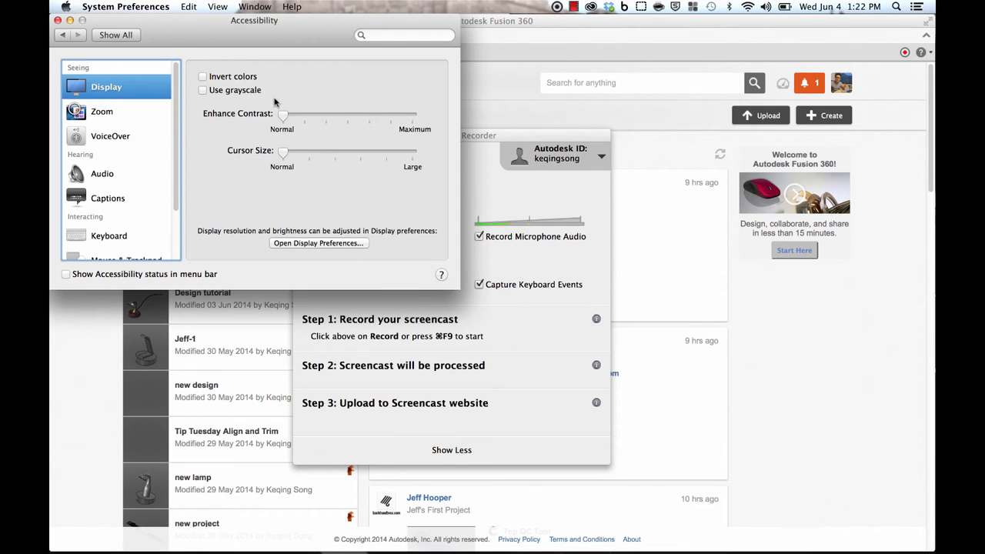
pyautogui.moveTo(239, 40)
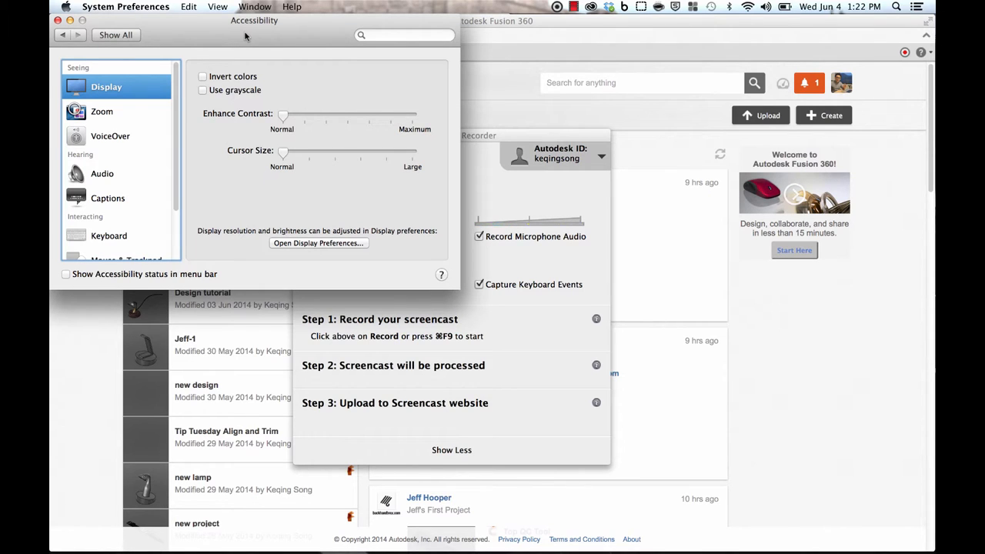
pyautogui.moveTo(254, 20); pyautogui.dragTo(291, 53)
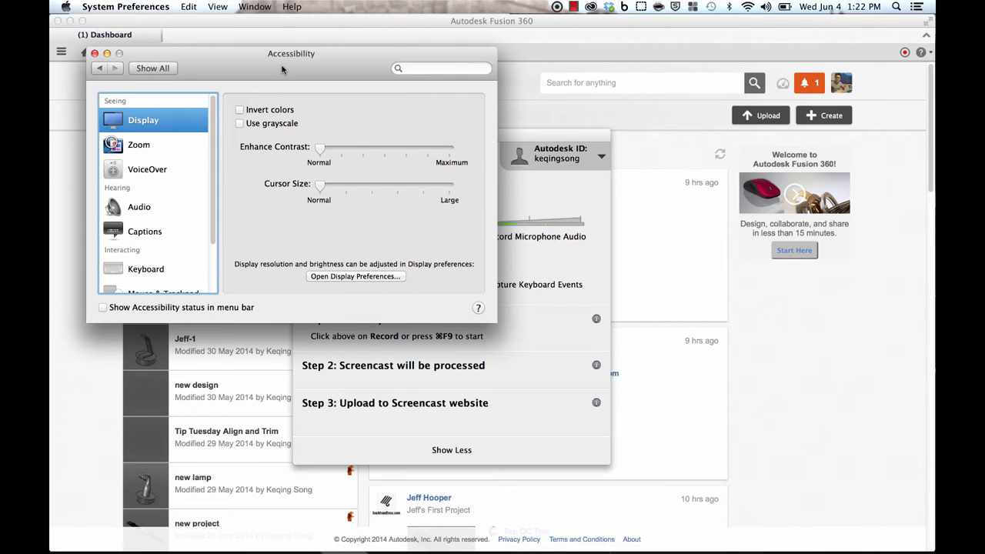
pyautogui.moveTo(103, 73)
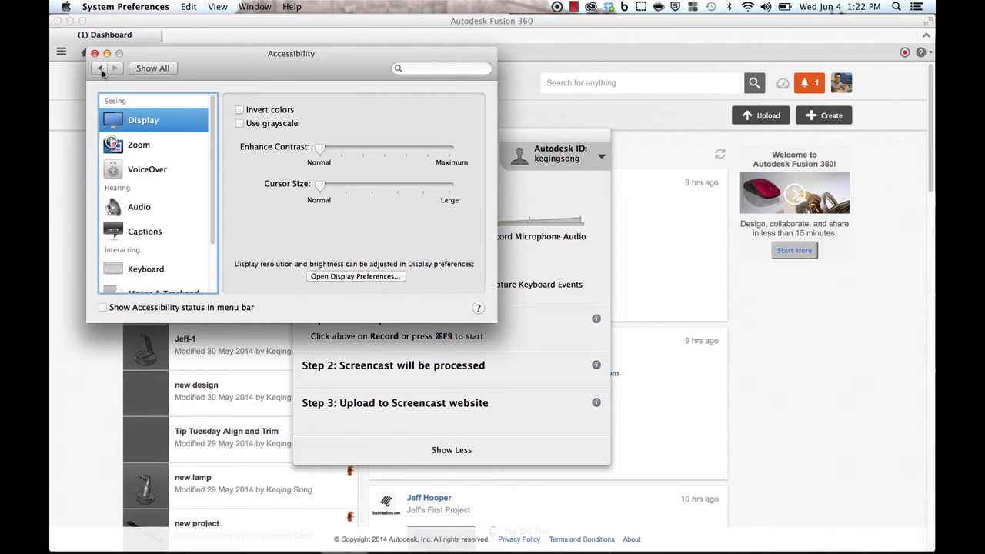
# Navigate to the Security & Privacy list of apps allowed to control the computer.
pyautogui.click(99, 68)
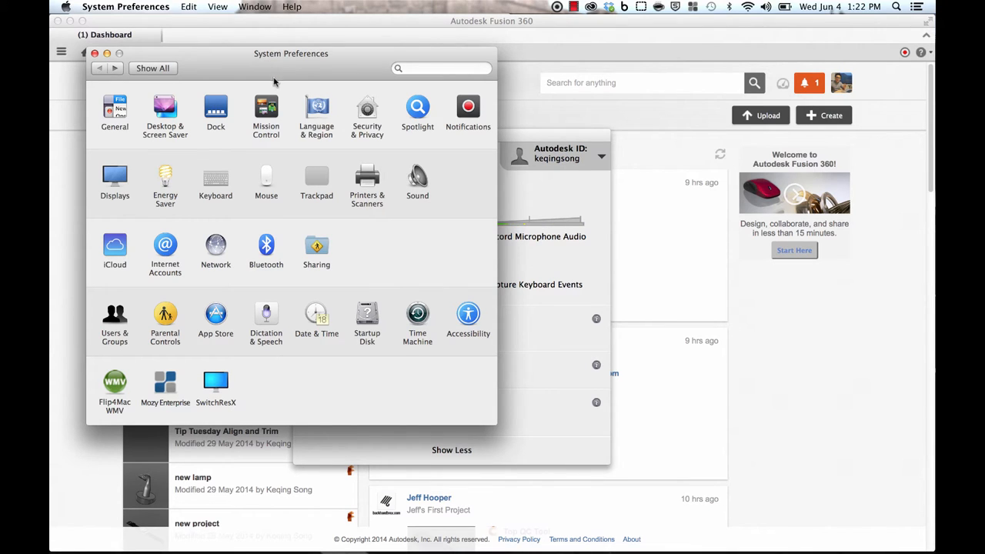
pyautogui.moveTo(440, 272)
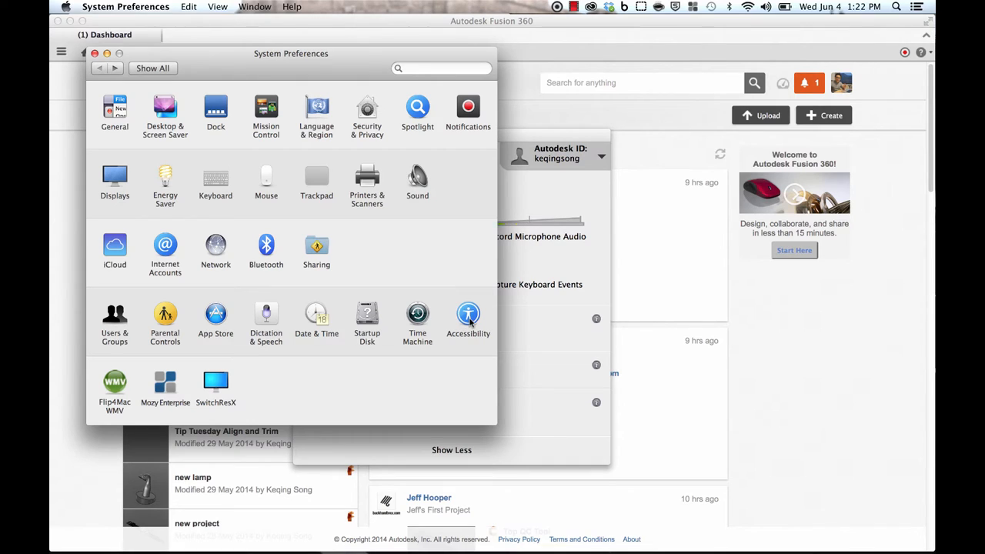
pyautogui.moveTo(450, 291)
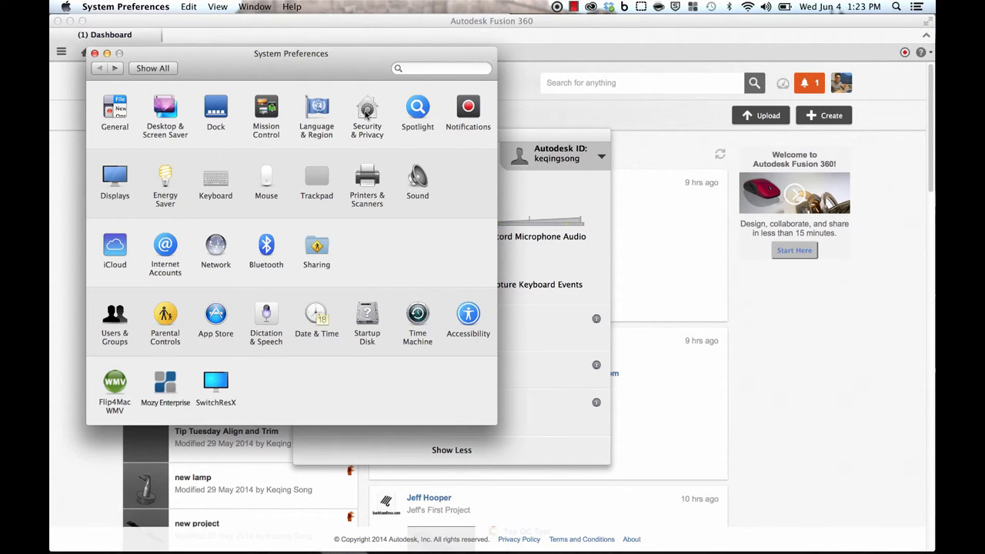
pyautogui.click(367, 112)
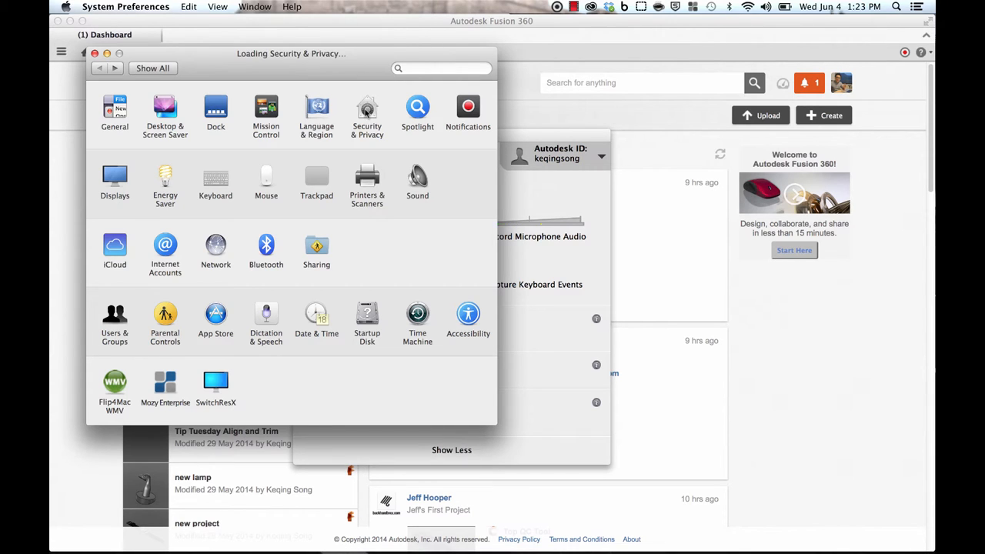
pyautogui.click(368, 112)
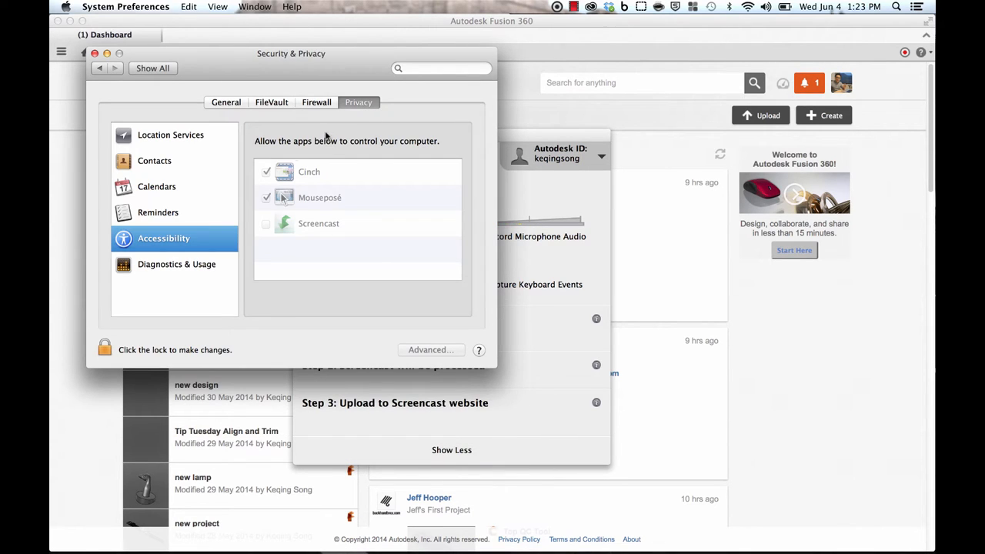
pyautogui.moveTo(159, 239)
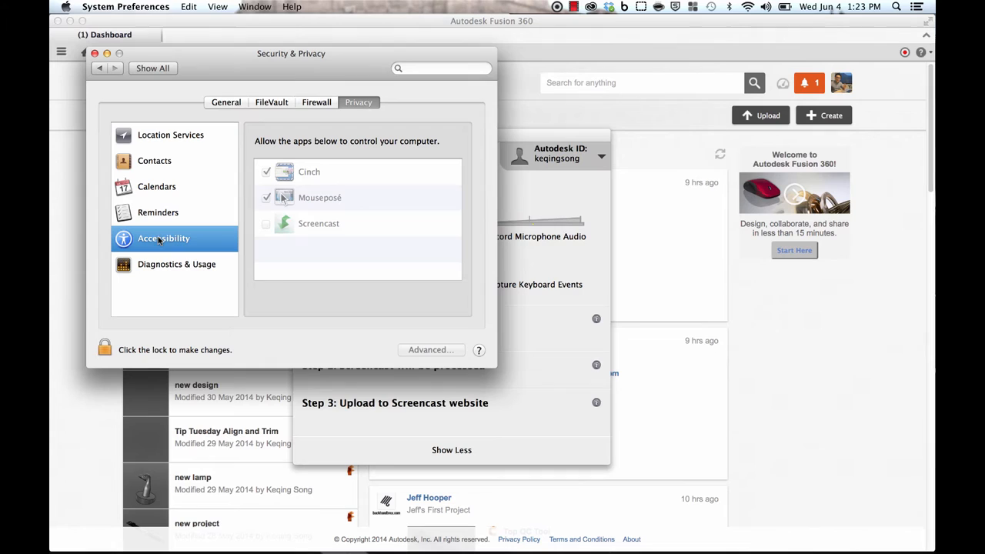
# Unlock with the password, allow Screencast, relock, and bring the Recorder back.
pyautogui.click(104, 348)
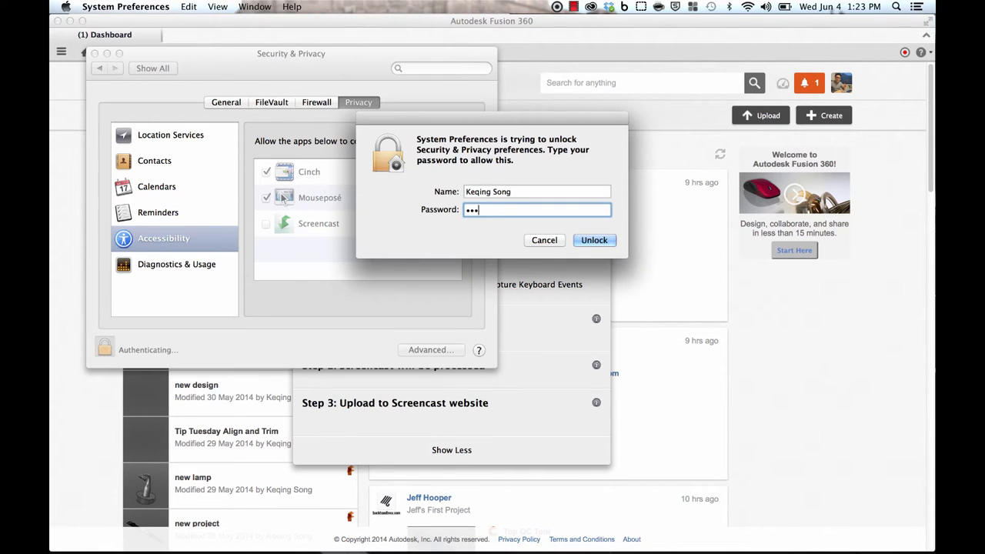
pyautogui.click(594, 240)
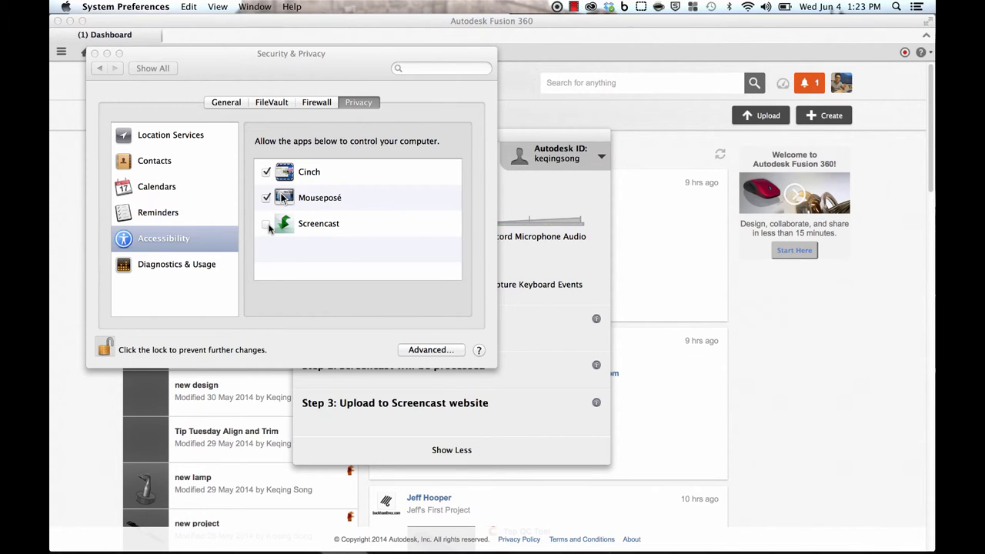
pyautogui.click(266, 223)
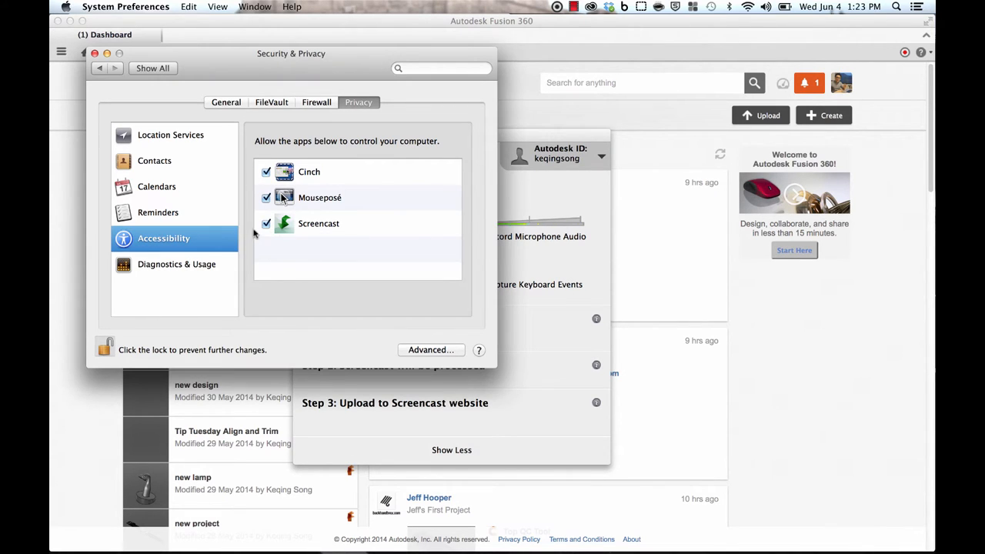
pyautogui.click(266, 224)
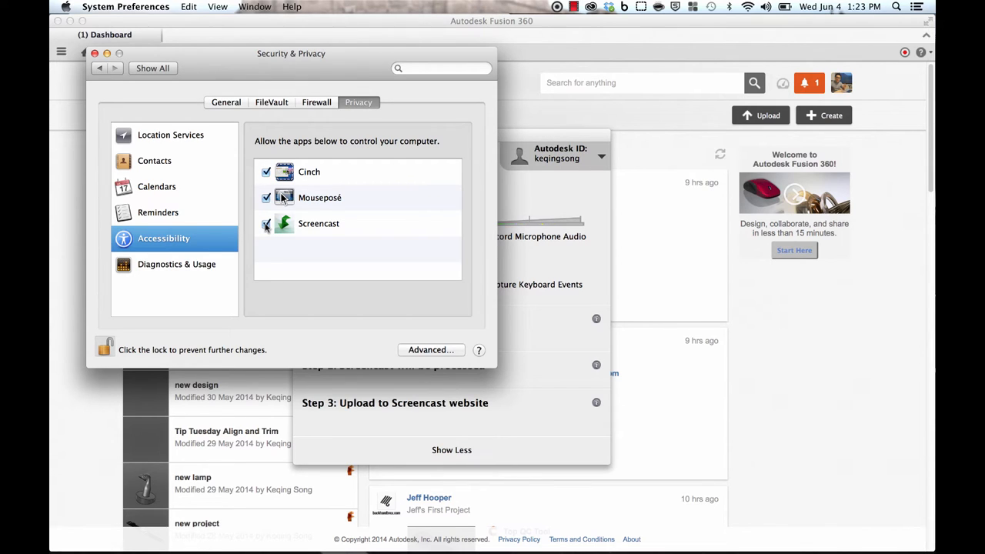
pyautogui.click(106, 347)
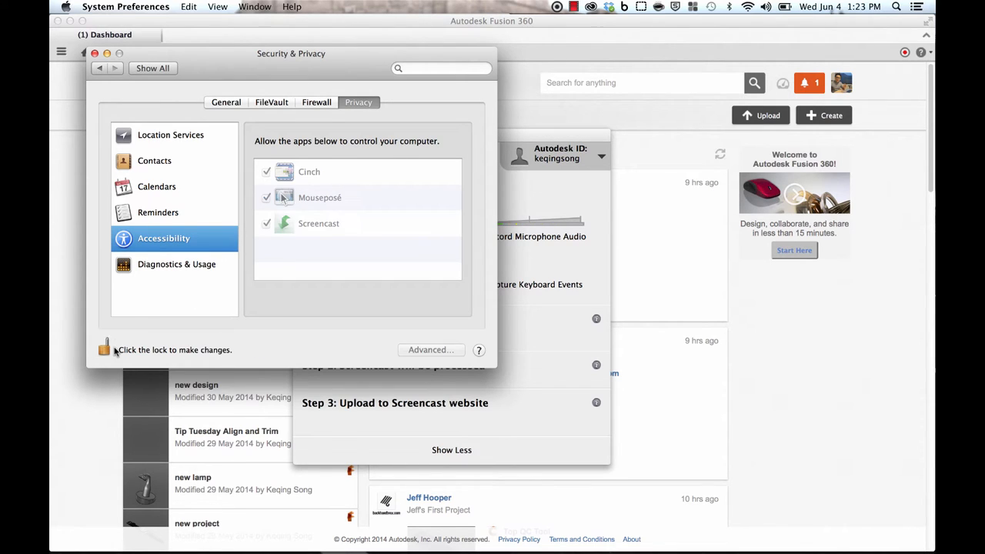
pyautogui.click(94, 53)
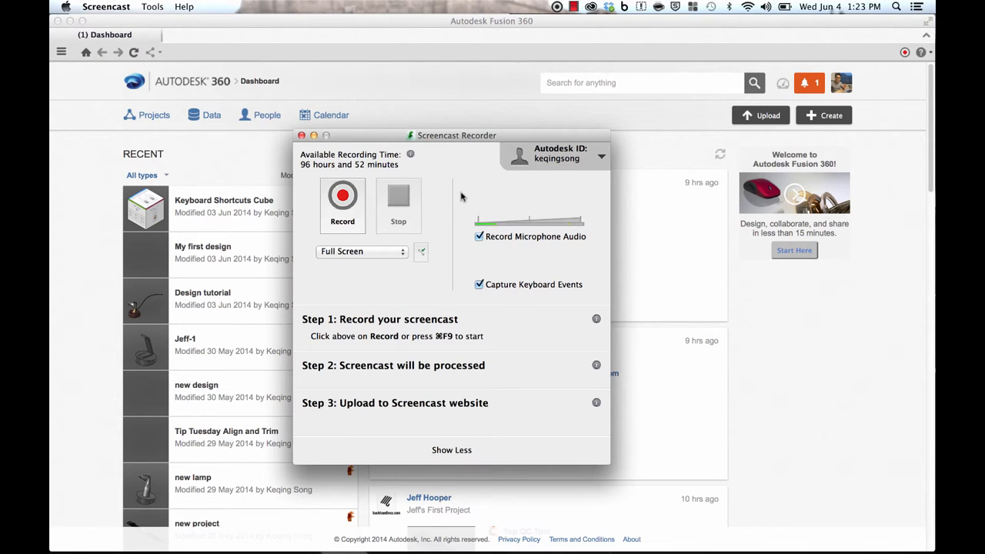
pyautogui.moveTo(422, 205)
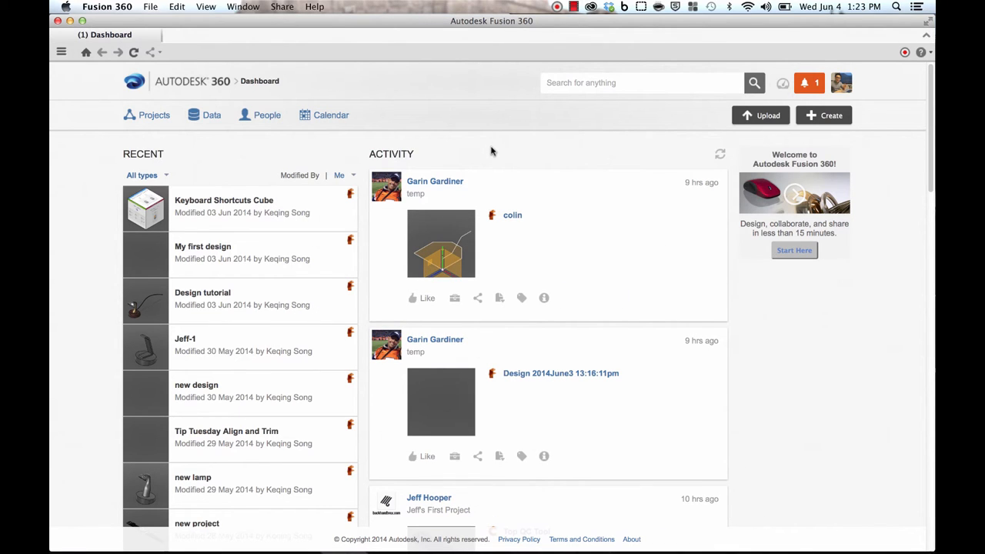
pyautogui.moveTo(559, 9)
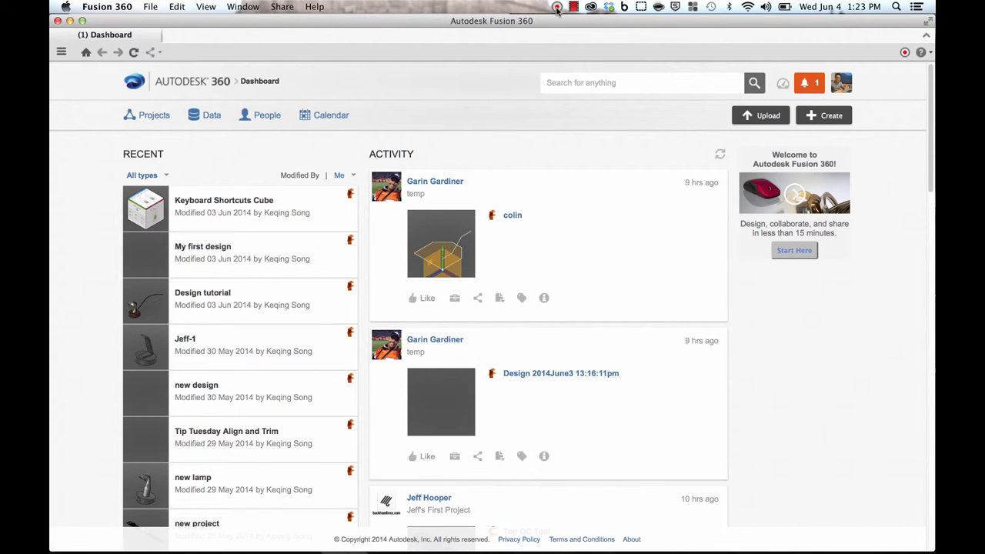
pyautogui.moveTo(557, 7)
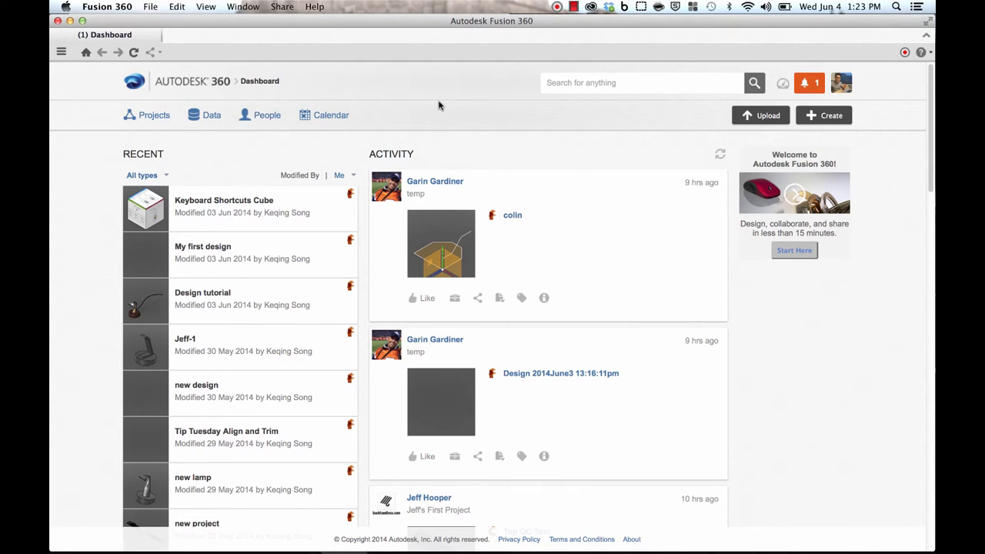
# Create a new Fusion design titled 'lamp base and neck'.
pyautogui.click(823, 115)
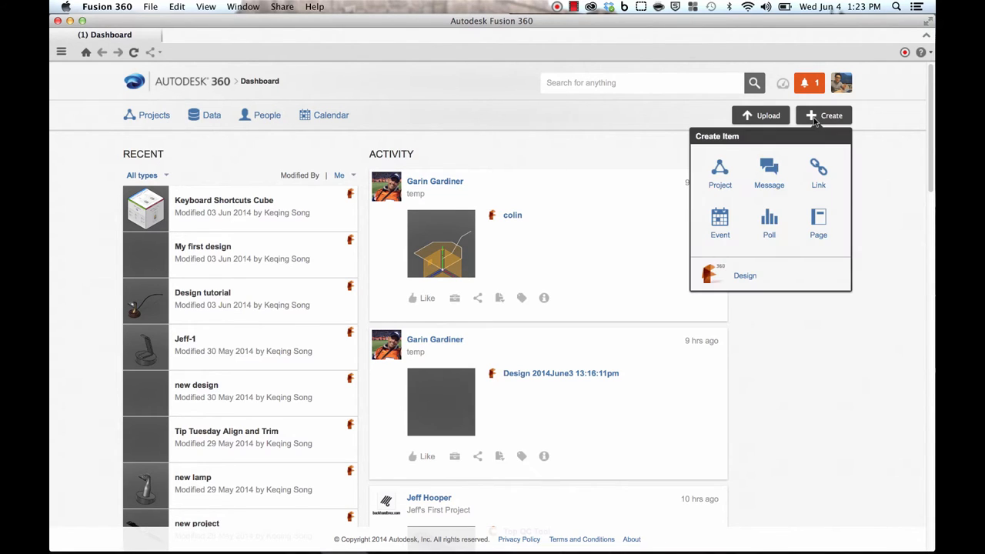
pyautogui.click(744, 275)
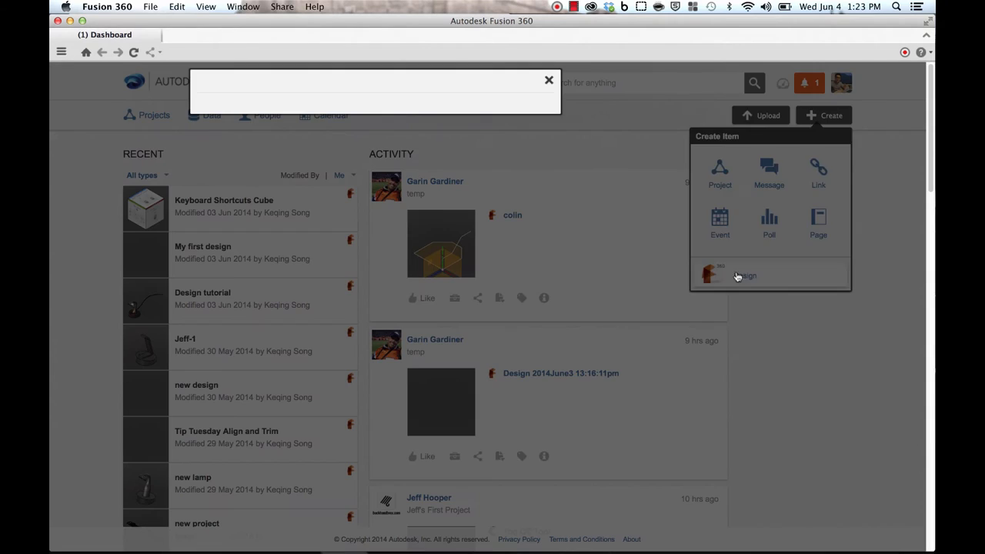
pyautogui.click(743, 274)
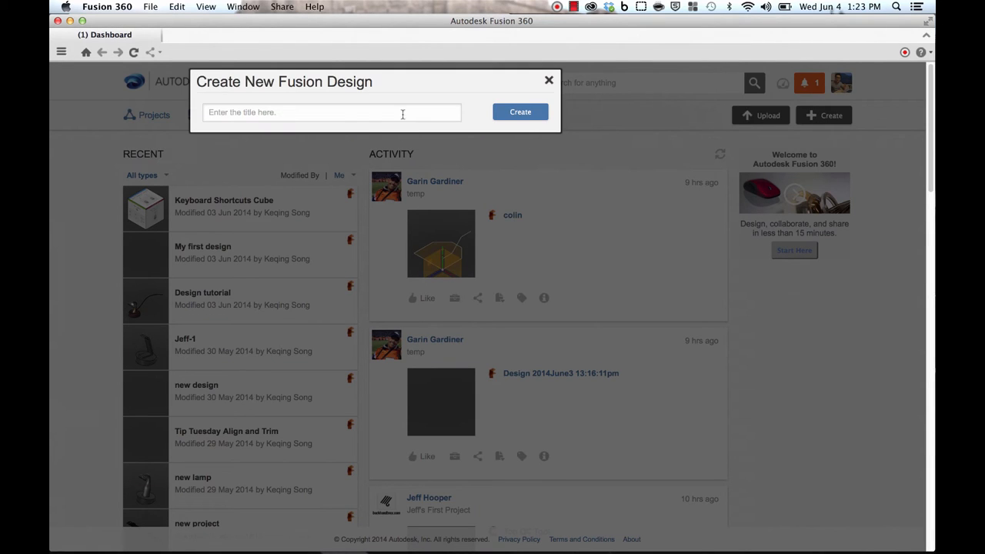
pyautogui.click(331, 113)
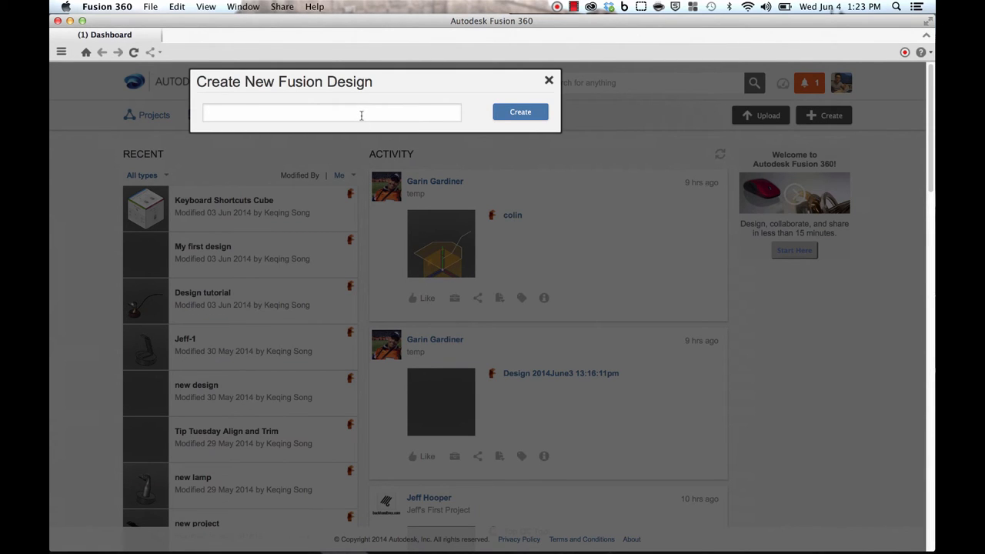
pyautogui.write('lamp ase and neck')
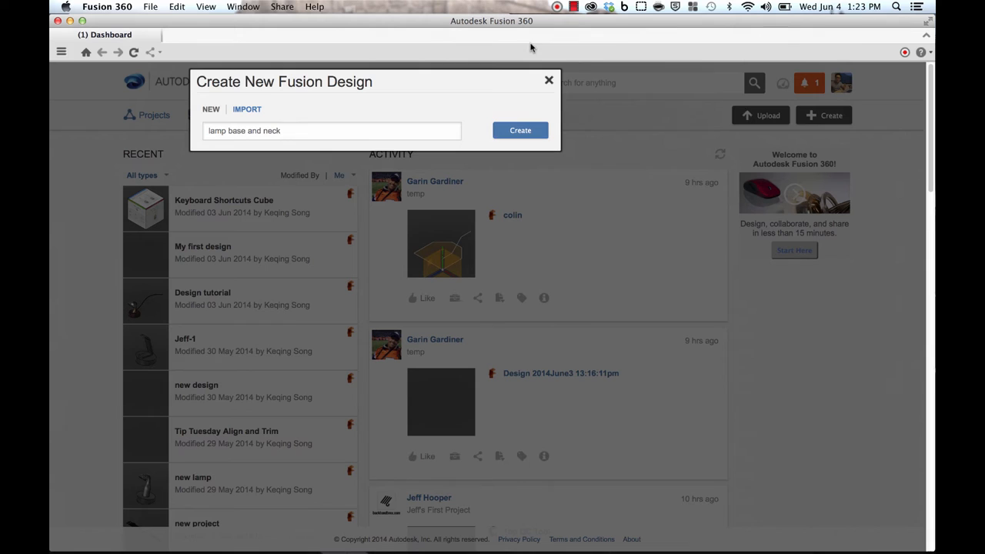
pyautogui.click(521, 130)
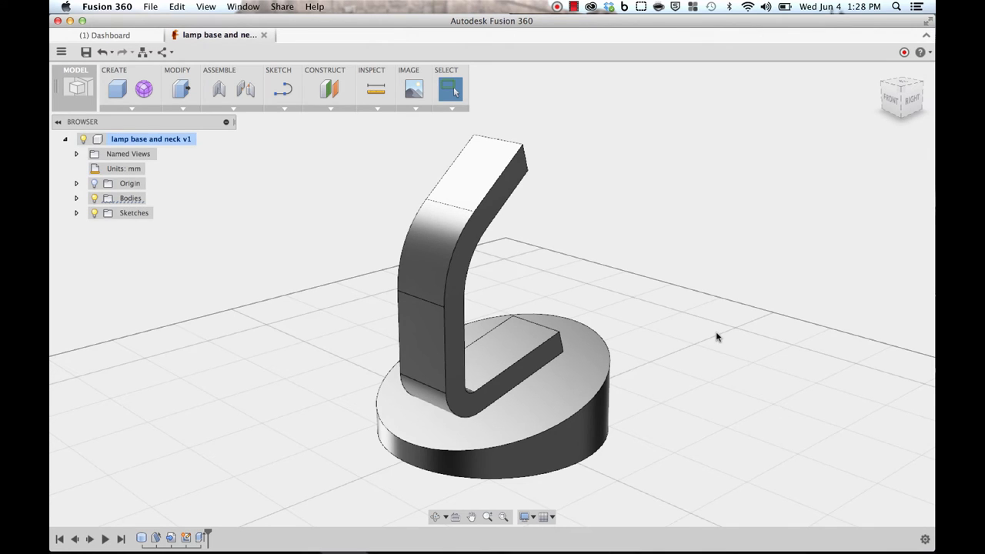
pyautogui.moveTo(720, 300)
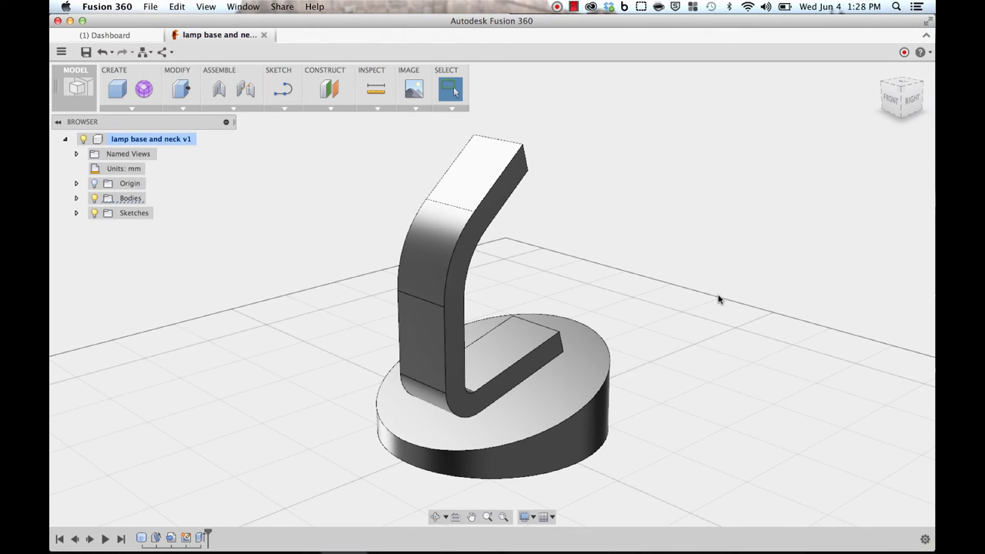
pyautogui.moveTo(708, 274)
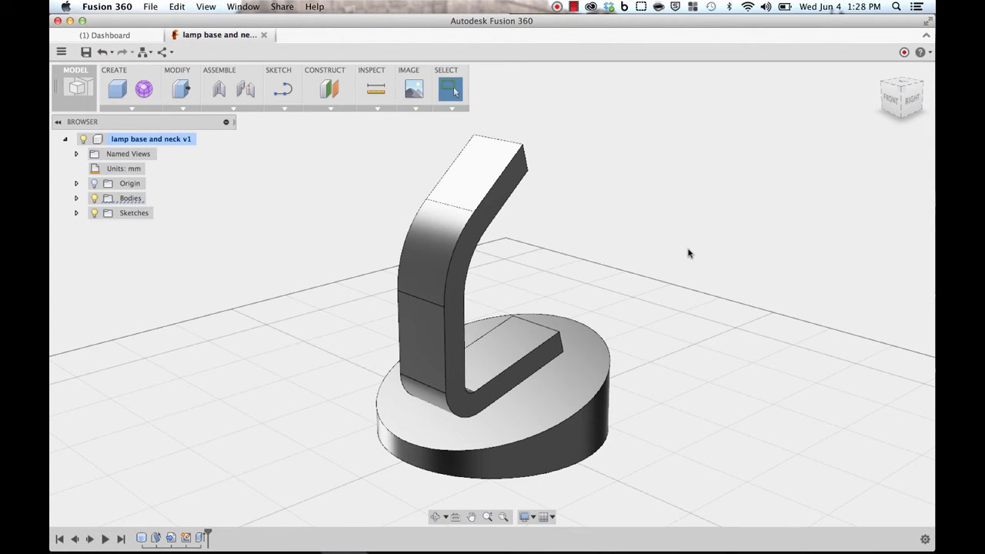
pyautogui.moveTo(665, 243)
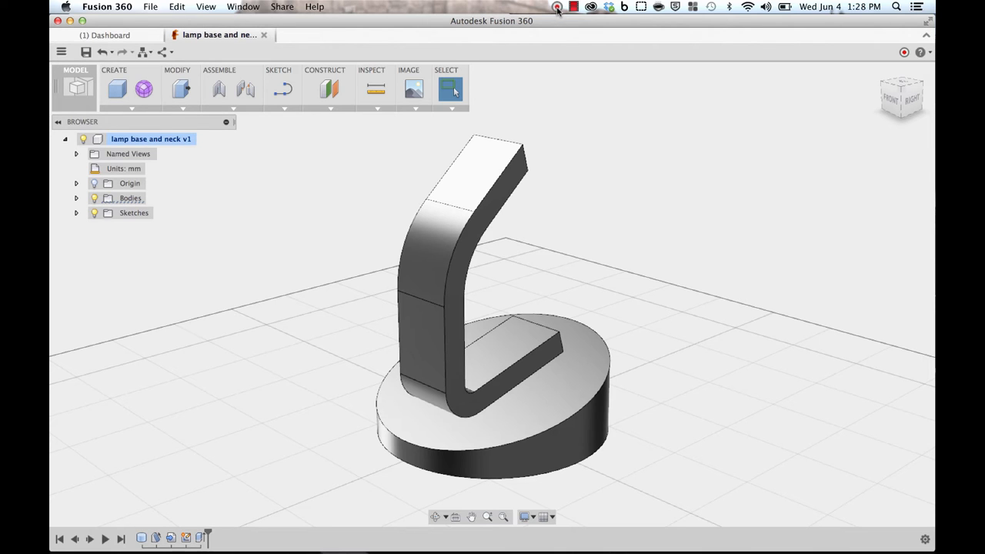
pyautogui.click(557, 7)
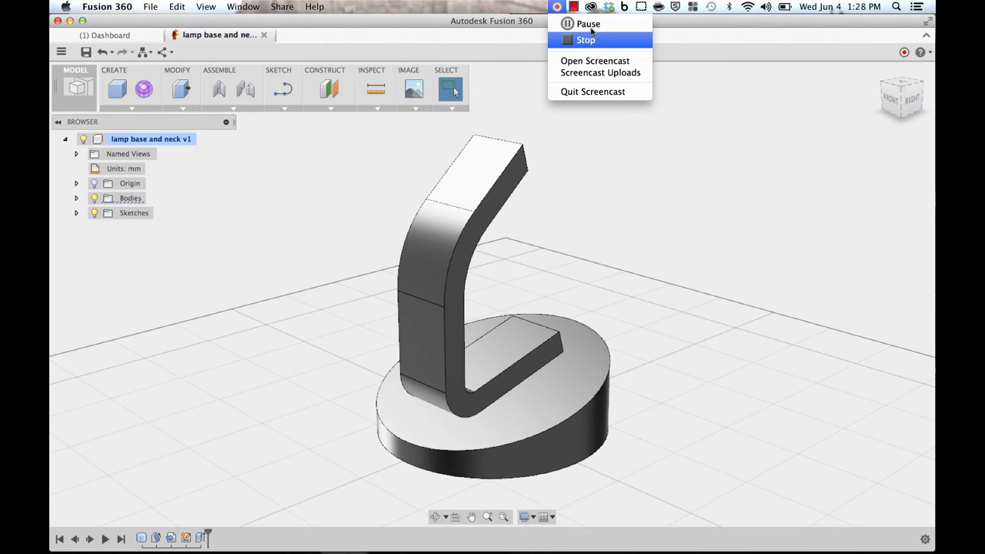
pyautogui.click(586, 39)
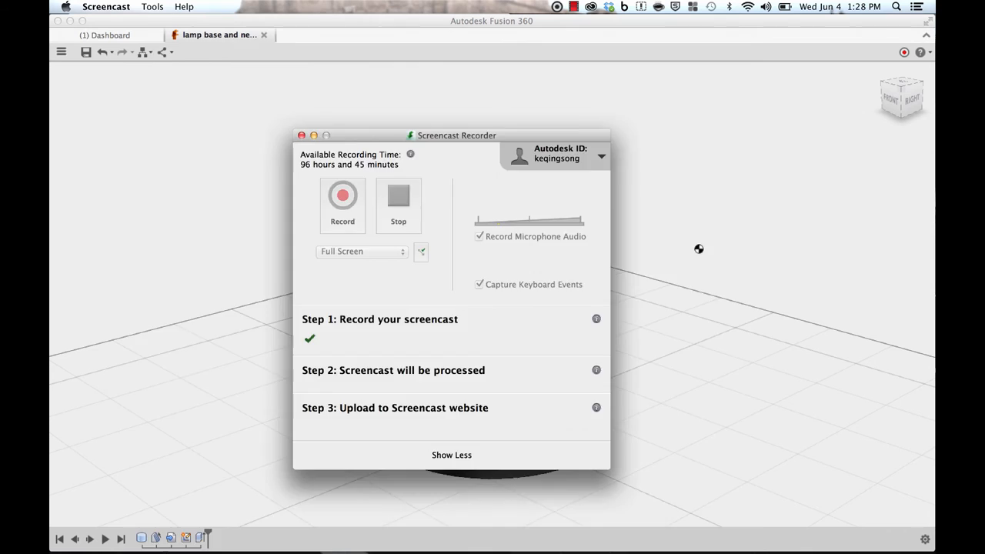
pyautogui.click(398, 194)
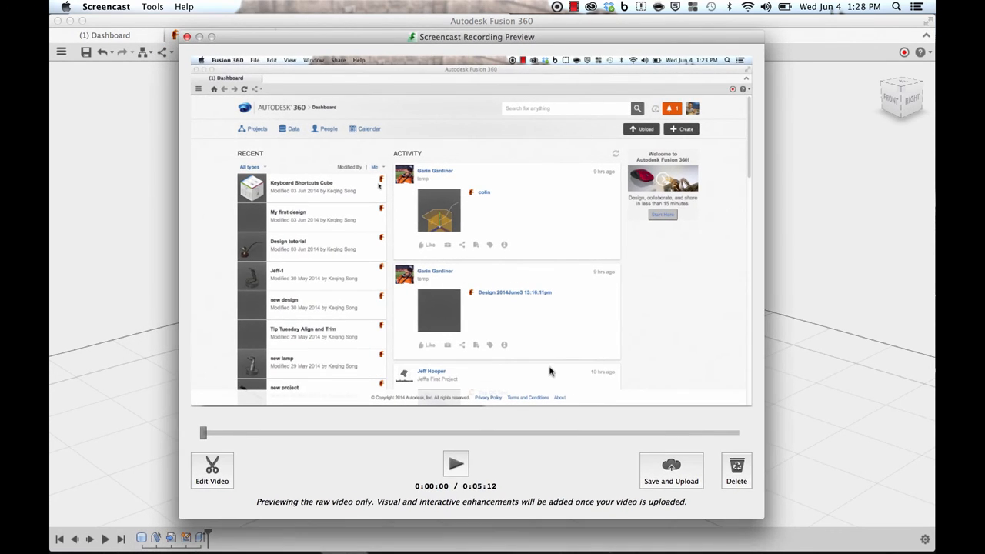
pyautogui.moveTo(406, 429)
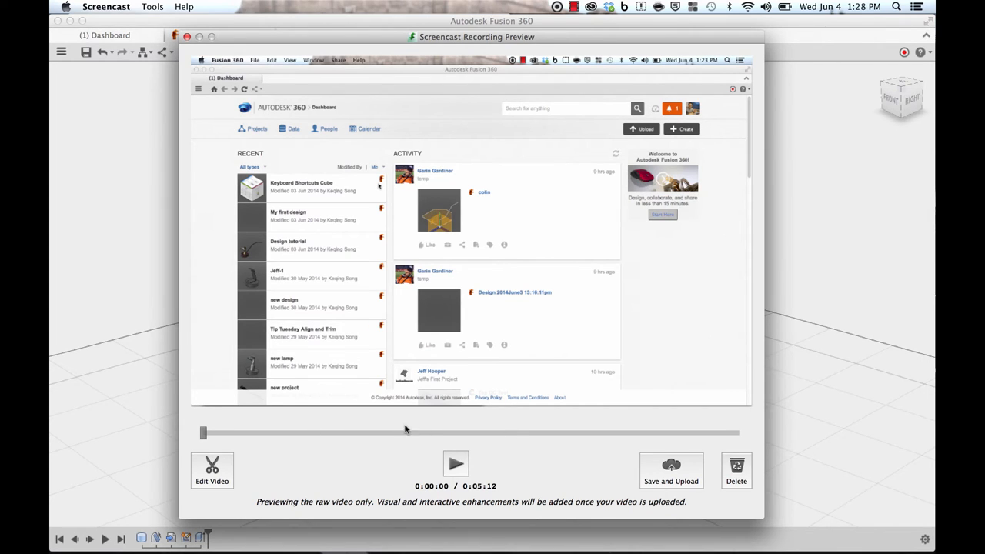
pyautogui.moveTo(513, 463)
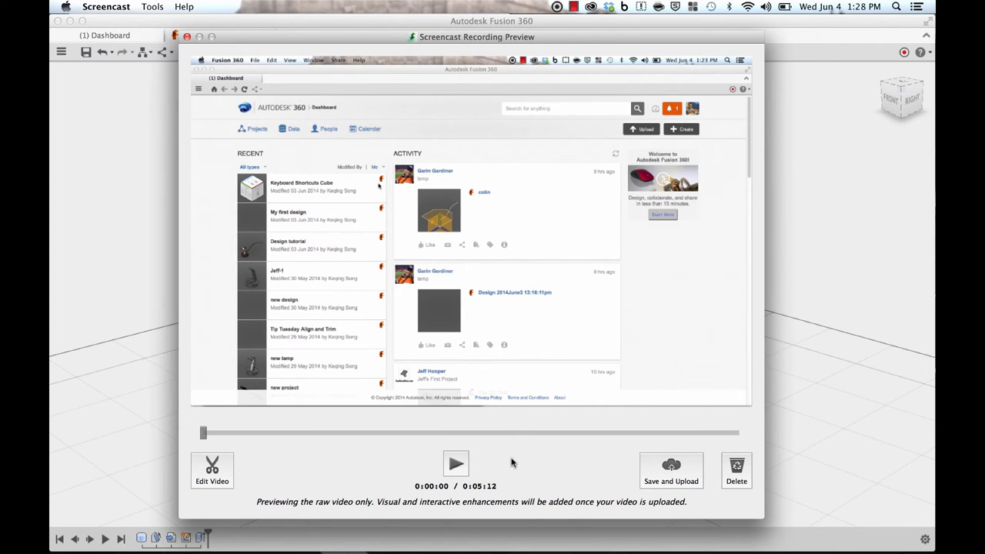
pyautogui.moveTo(529, 460)
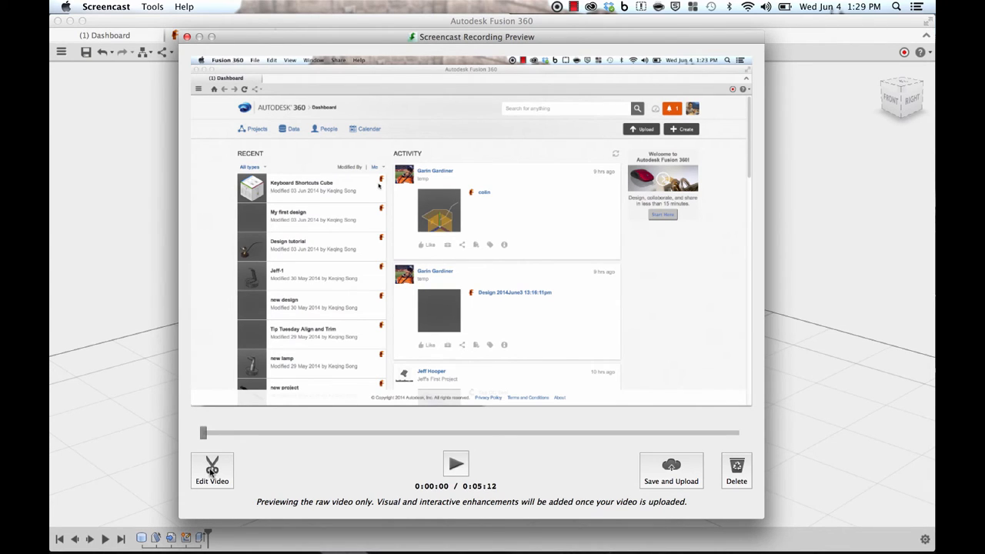
pyautogui.moveTo(247, 475)
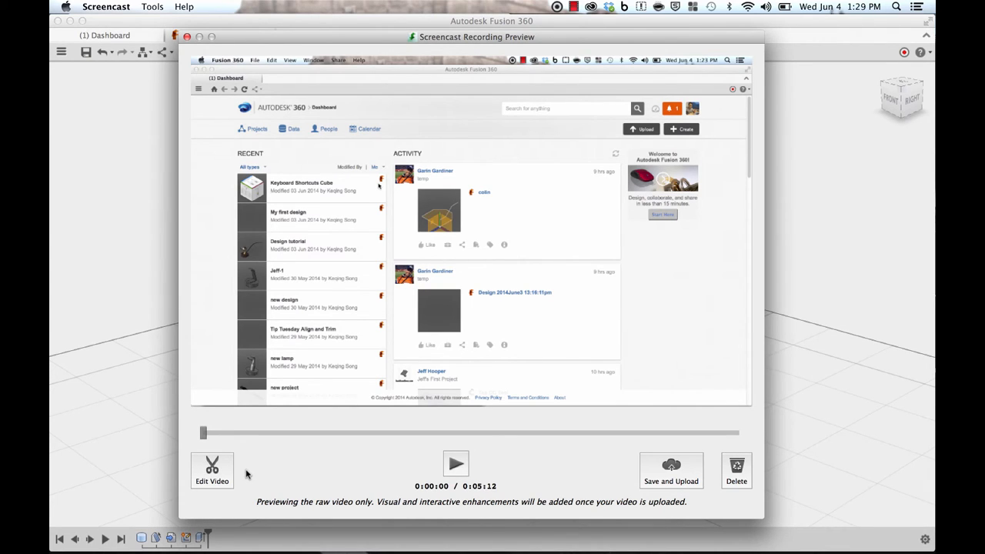
# Open the video editing mode with trim tools for the 5:12 recording.
pyautogui.click(211, 470)
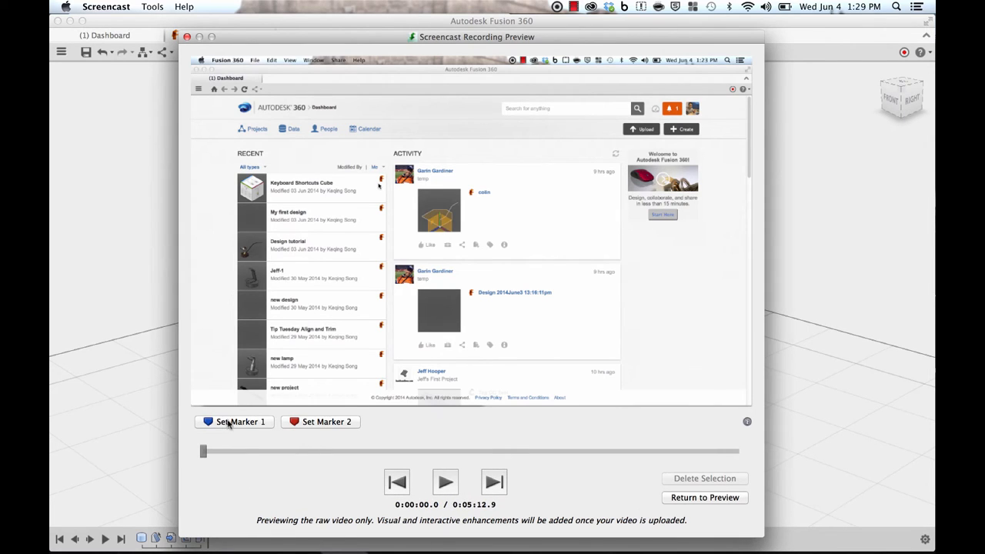
pyautogui.moveTo(549, 472)
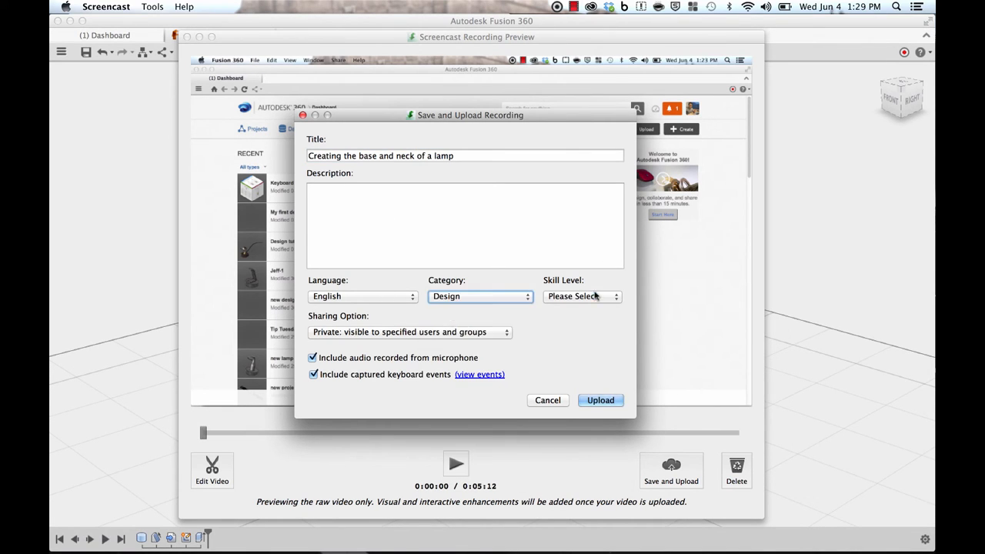
# Choose a skill level for the 'Creating the base and neck of a lamp' upload.
pyautogui.click(601, 399)
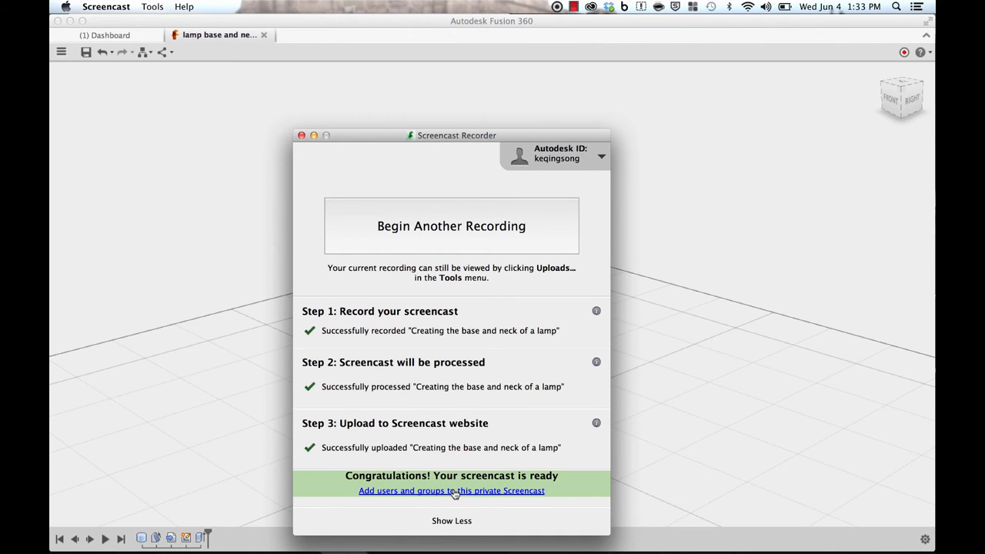
# Open the private screencast's web settings, then go to My Screencasts.
pyautogui.click(451, 490)
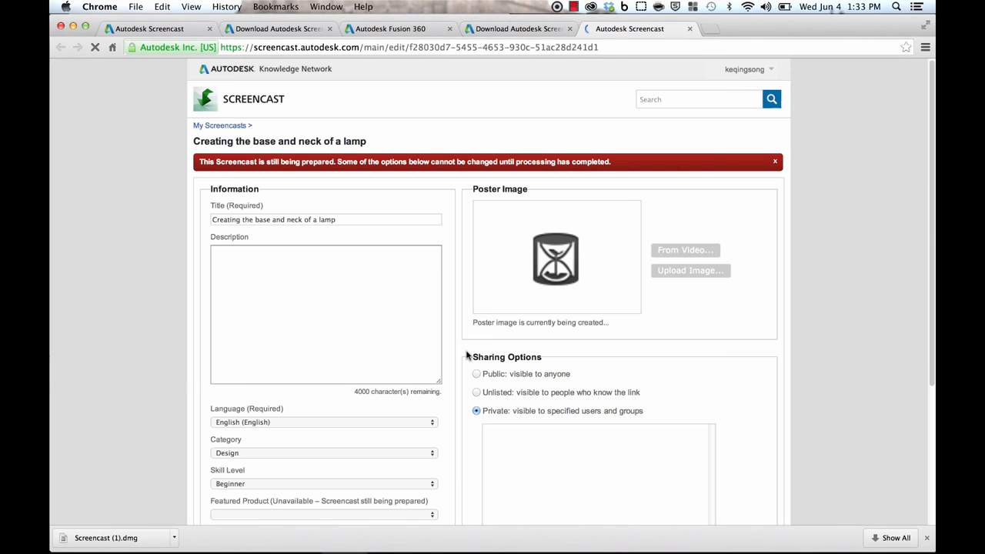
pyautogui.click(222, 125)
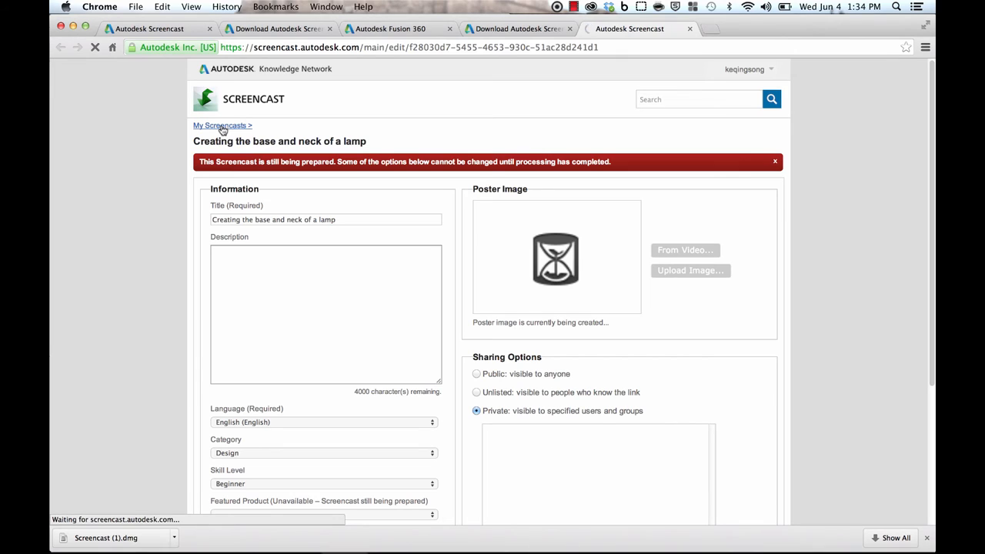
pyautogui.click(221, 125)
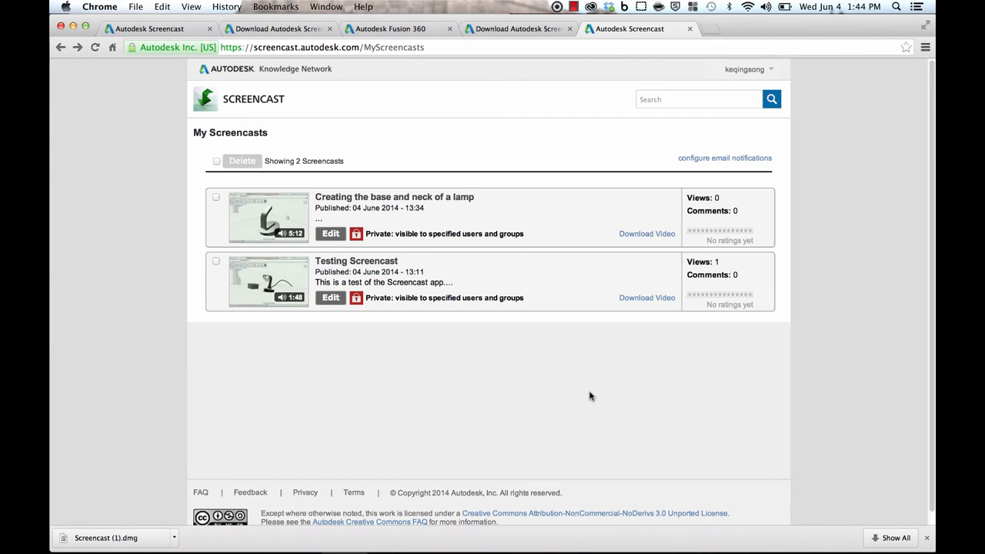
pyautogui.moveTo(458, 214)
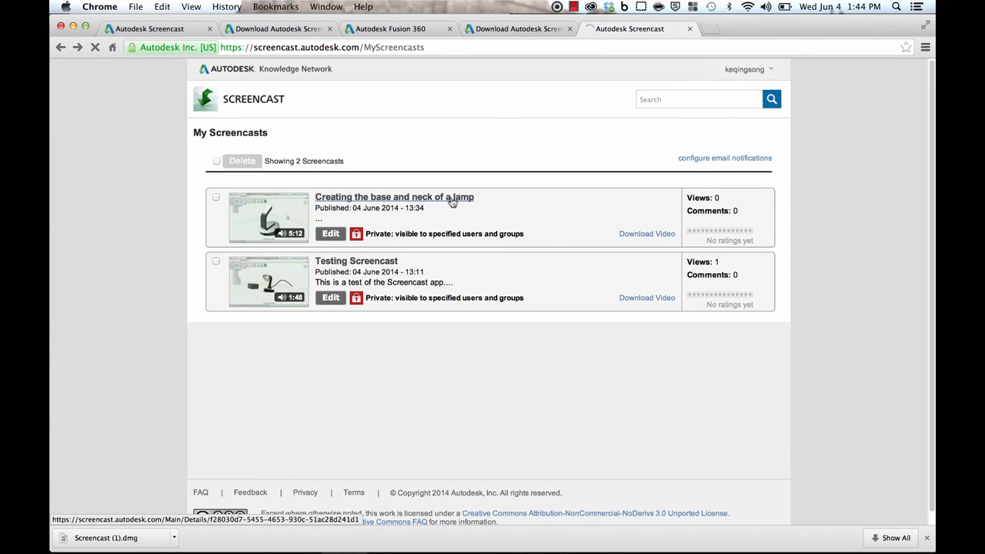
pyautogui.click(394, 197)
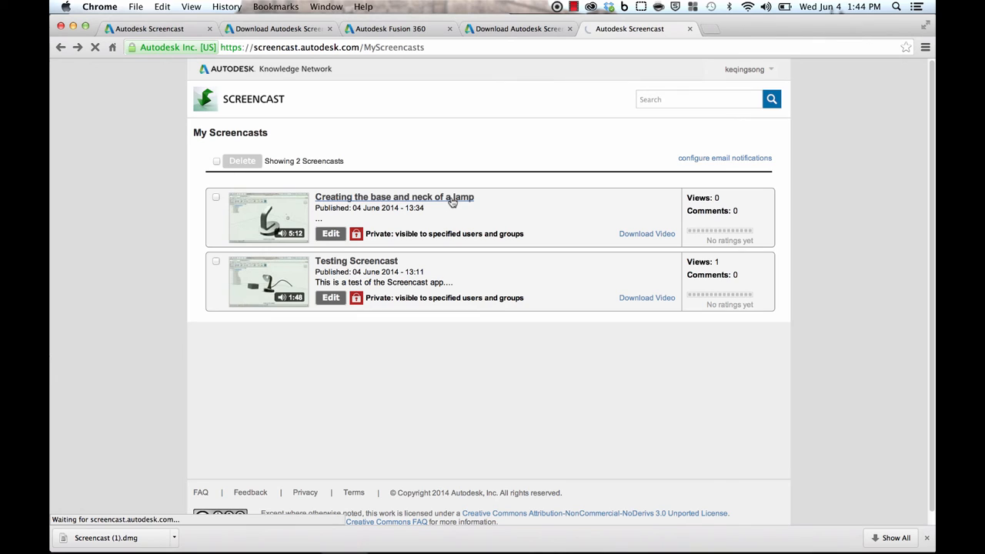
# Open the lamp screencast page, scroll to the Tracks timeline, and play the video.
pyautogui.click(395, 197)
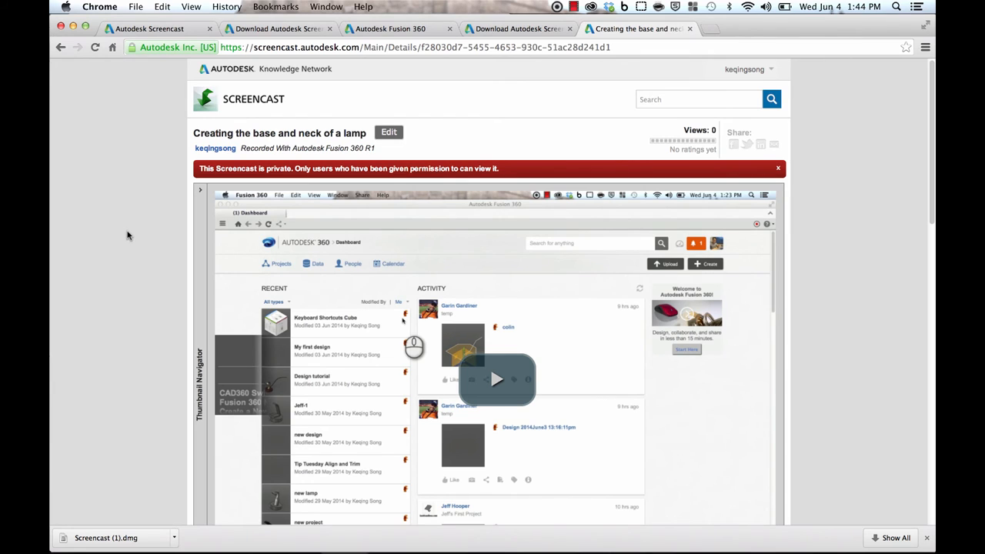
pyautogui.scroll(-3)
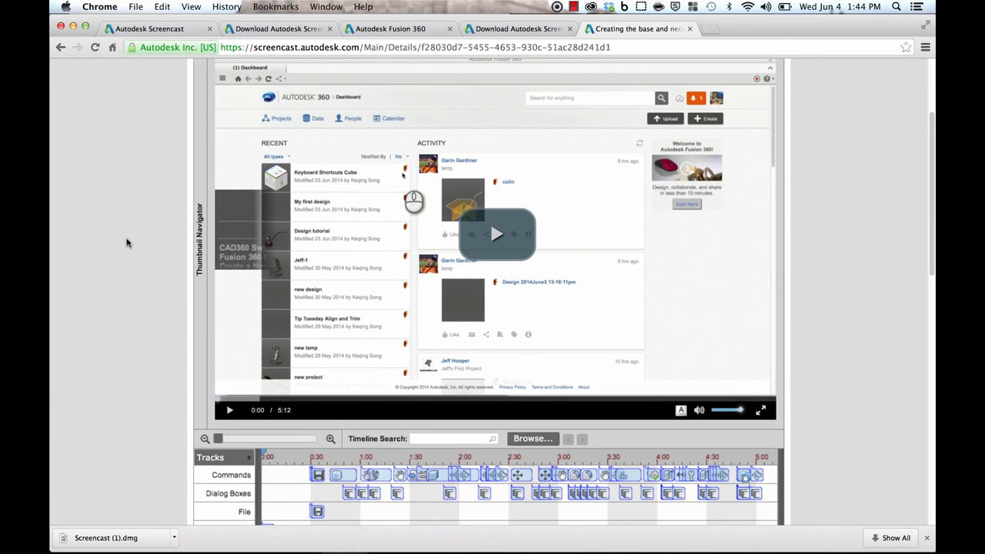
pyautogui.scroll(-3)
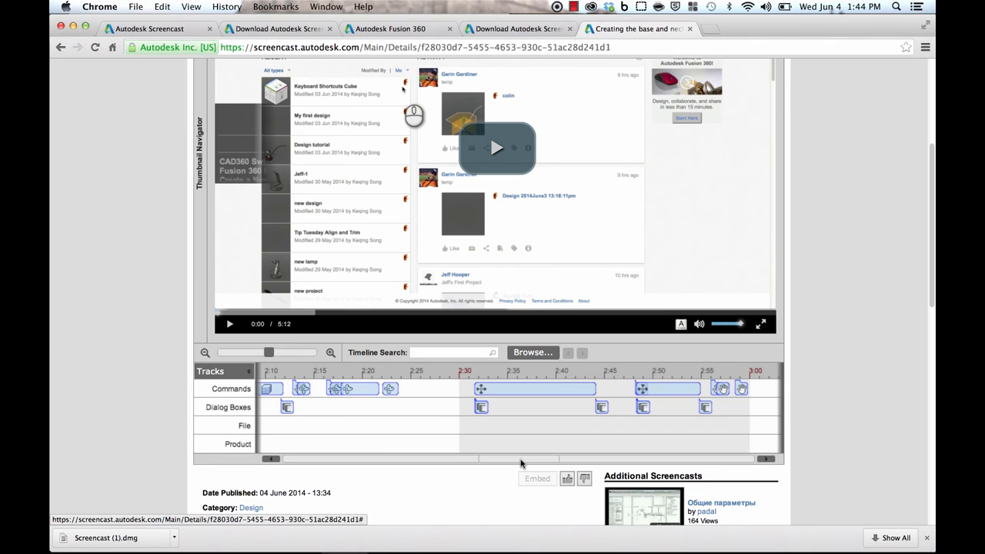
pyautogui.moveTo(518, 459); pyautogui.dragTo(410, 459)
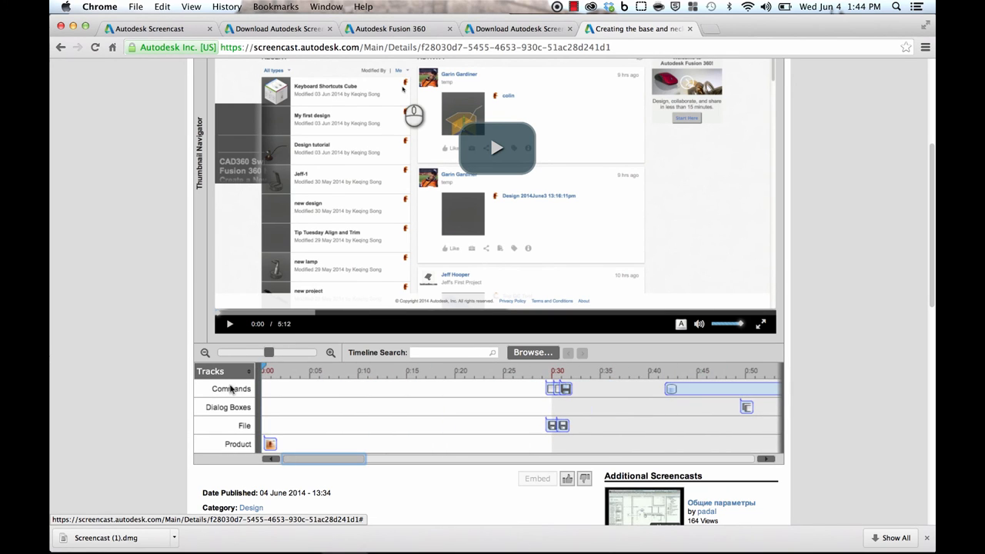
pyautogui.click(205, 353)
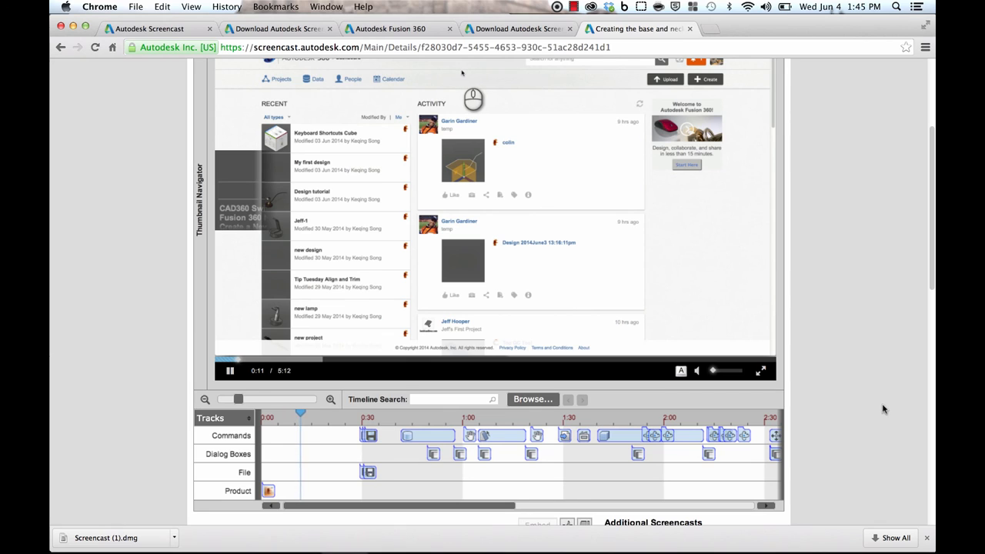
pyautogui.click(706, 79)
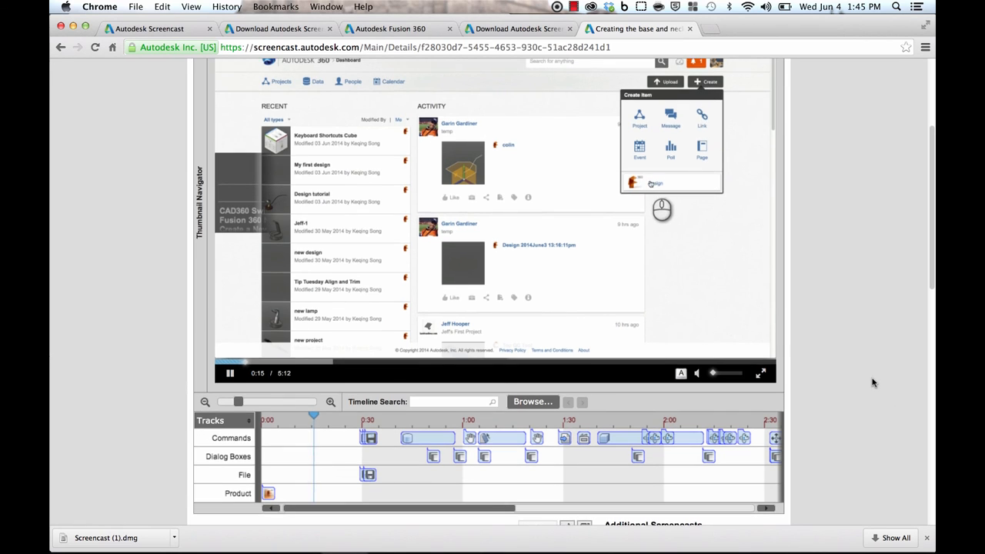
pyautogui.click(634, 183)
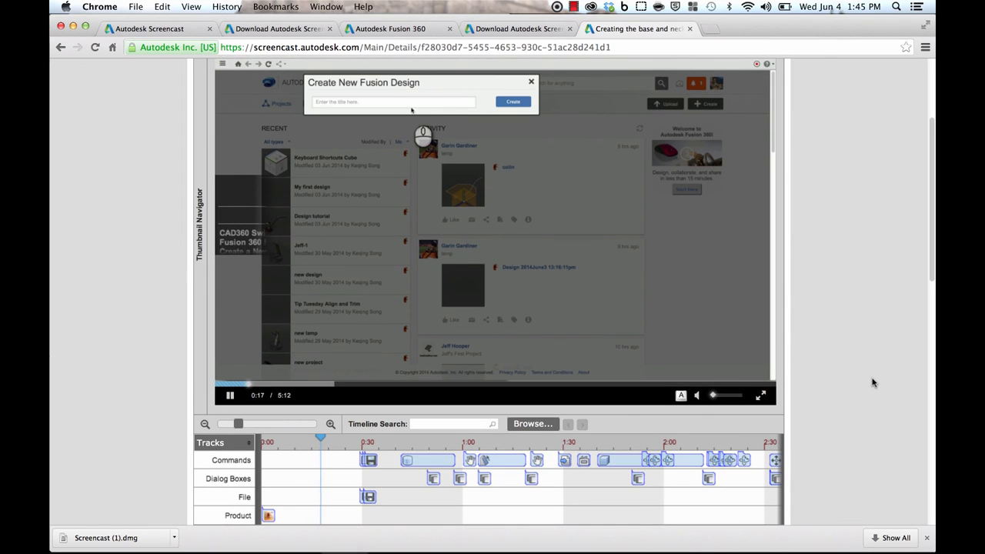
pyautogui.click(392, 102)
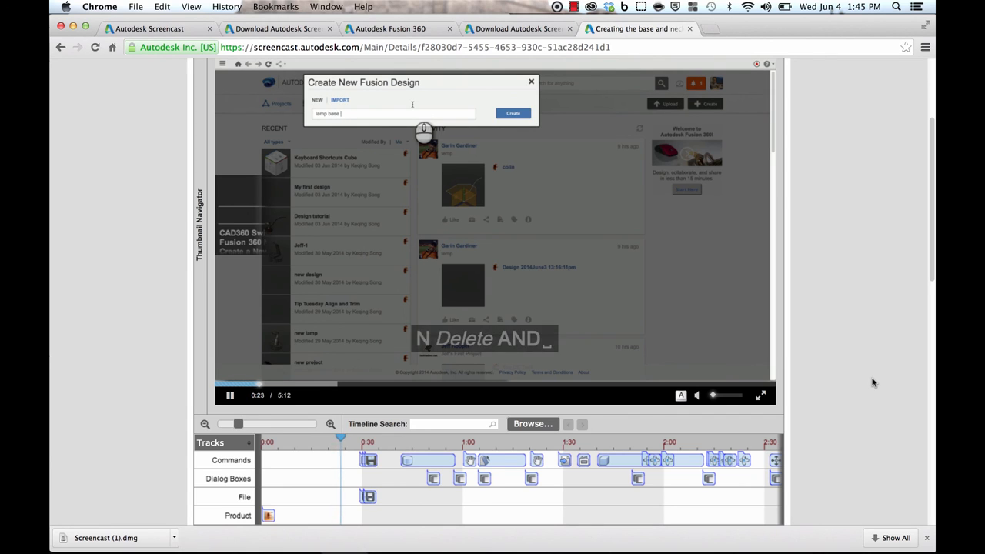
pyautogui.write('and neck')
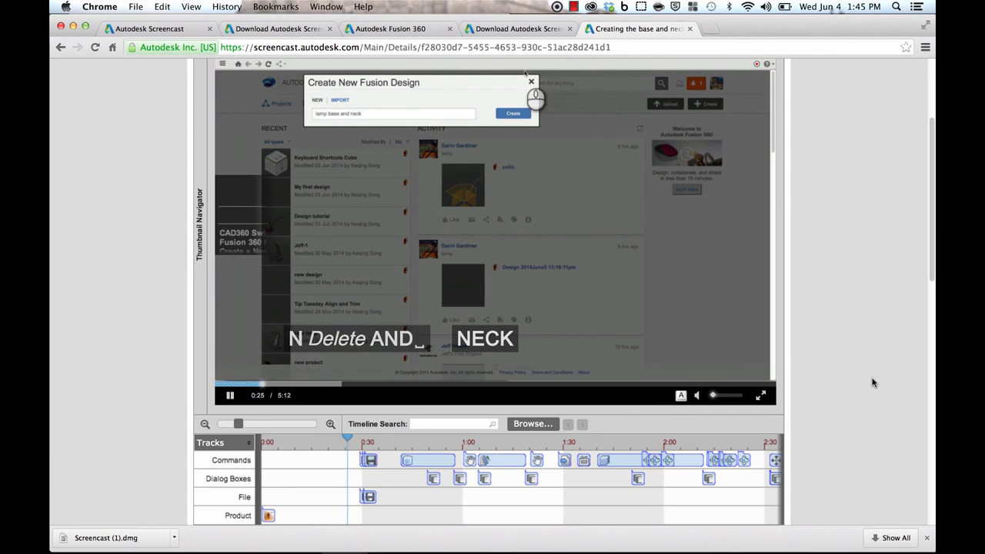